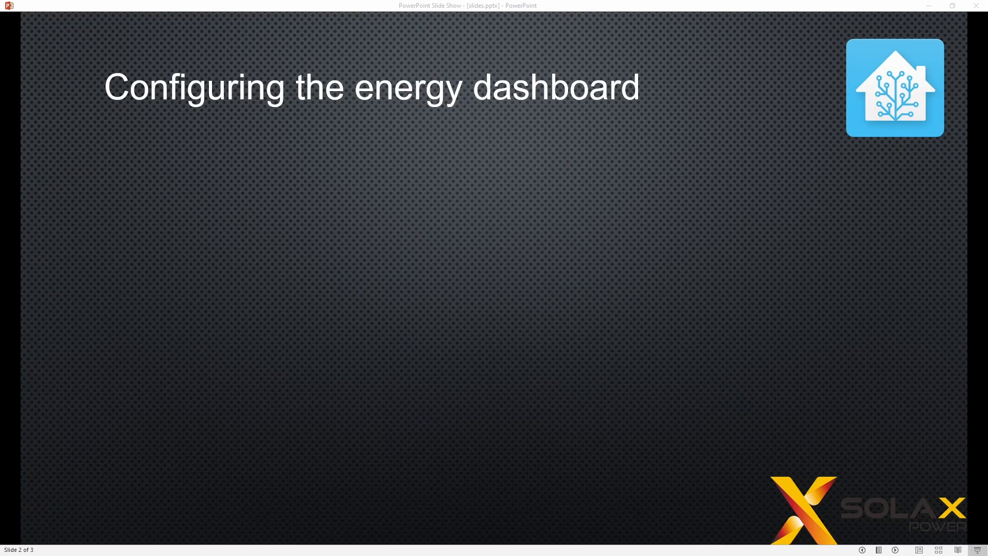
mouse_move(919, 283)
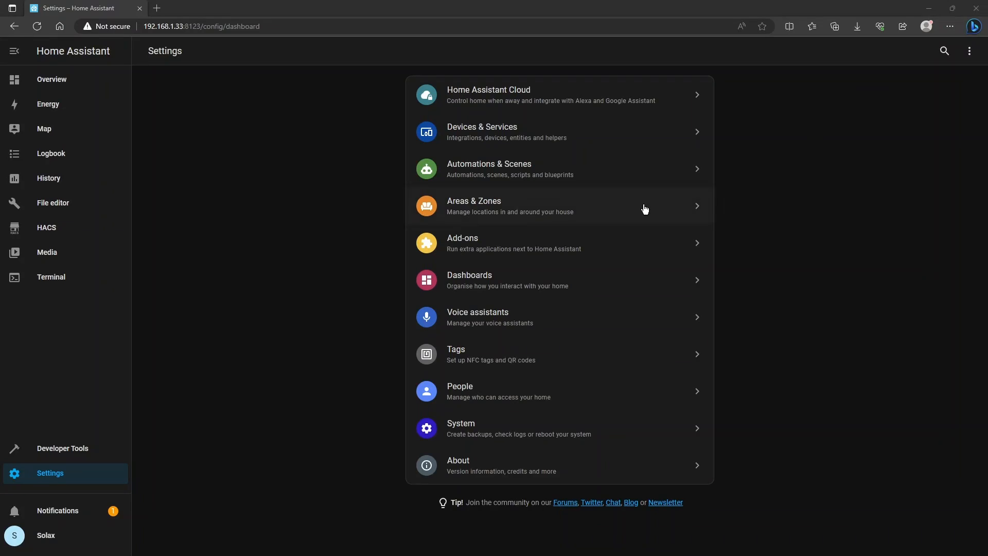
mouse_move(293, 249)
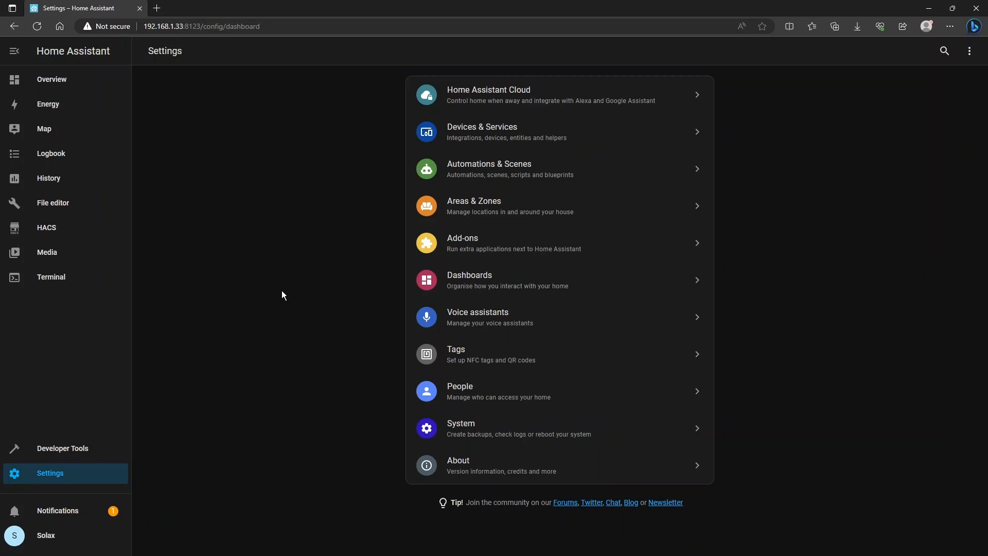
mouse_move(491, 286)
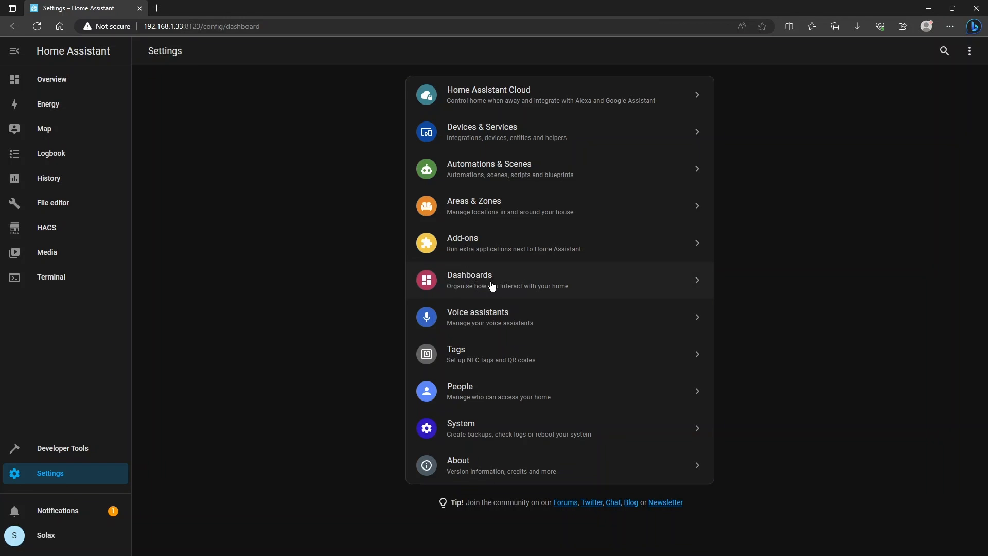
Open the Energy configuration page via Dashboards in Settings
left_click(495, 280)
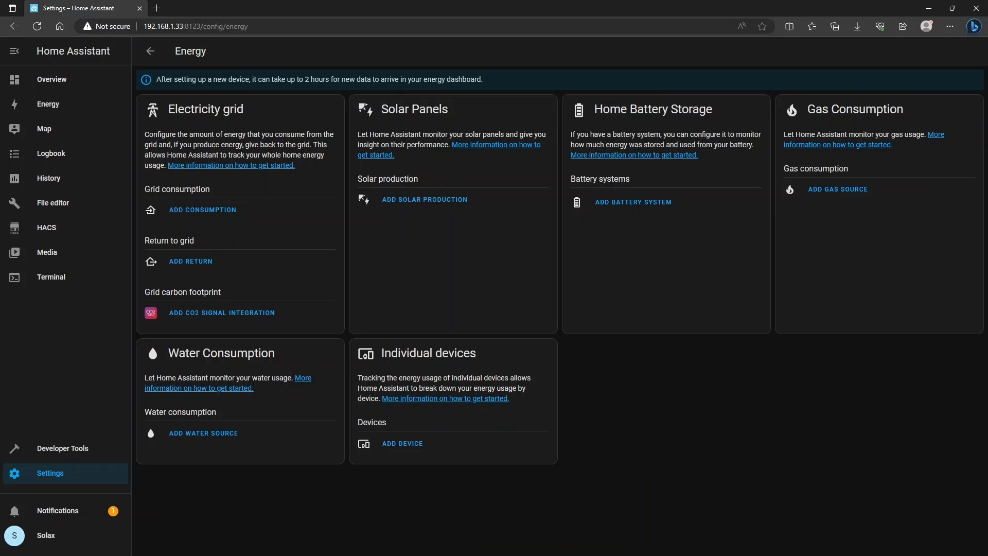
mouse_move(197, 109)
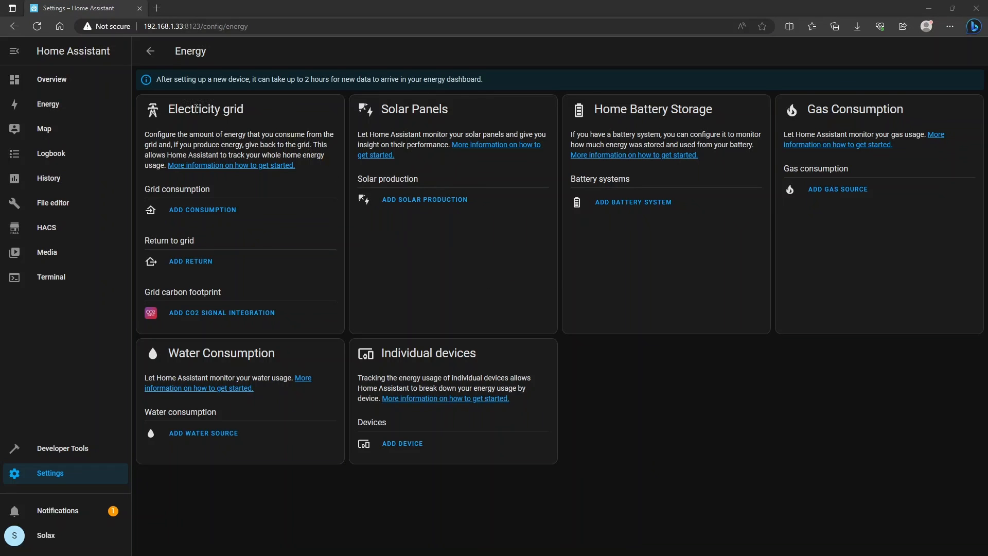
mouse_move(374, 115)
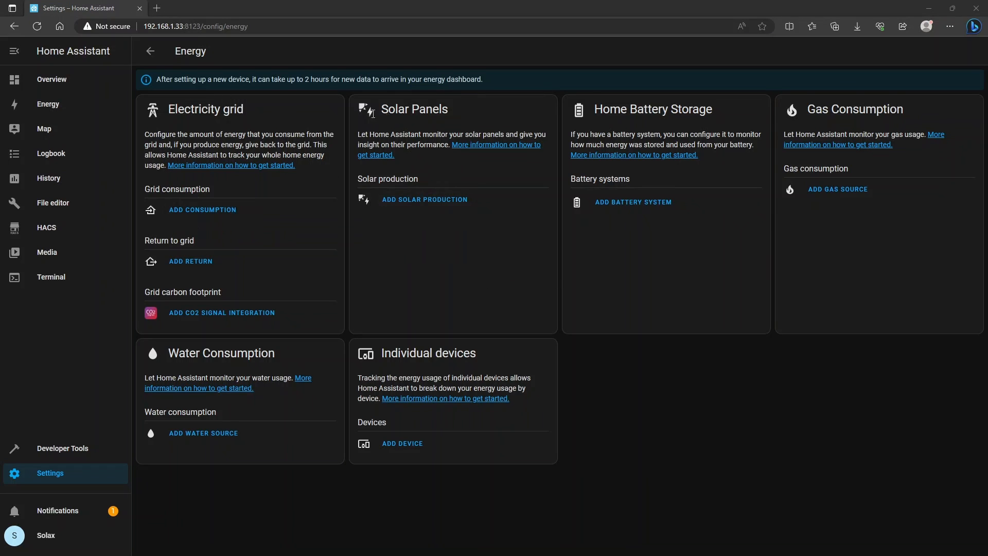
mouse_move(669, 248)
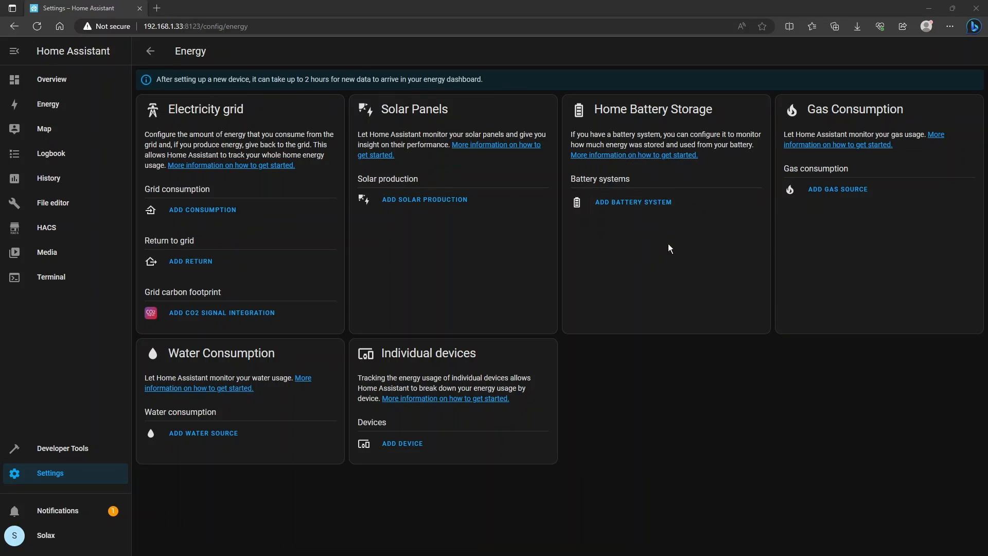
mouse_move(865, 275)
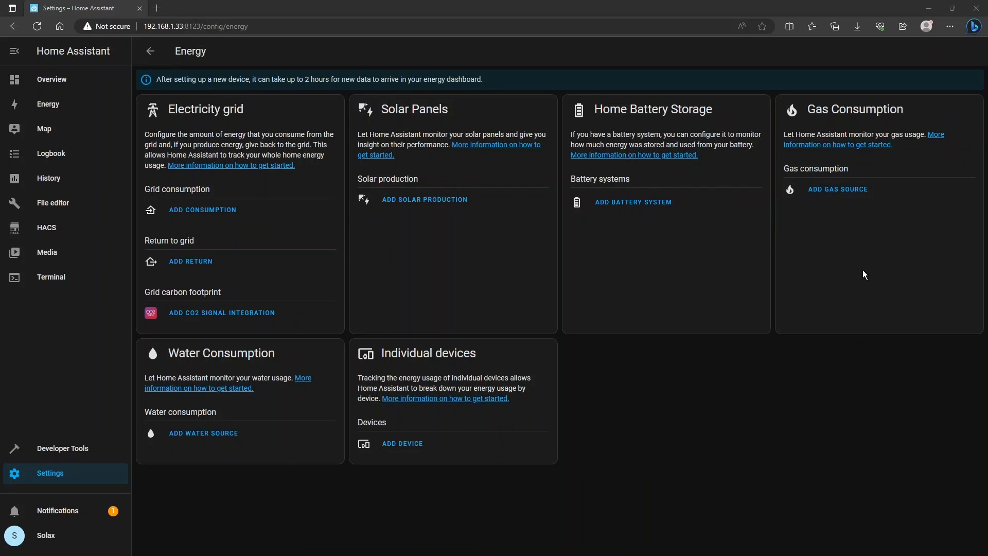
mouse_move(452, 418)
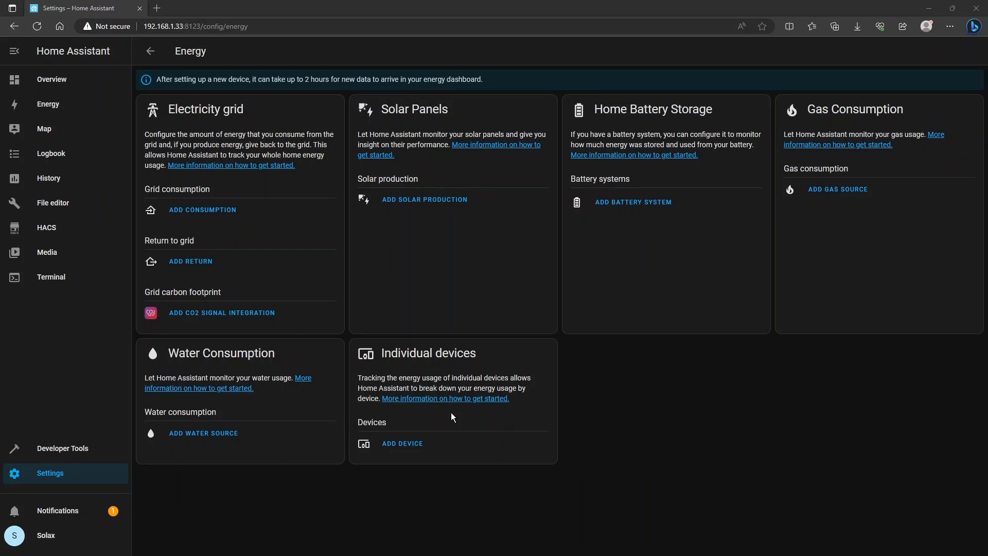
mouse_move(285, 238)
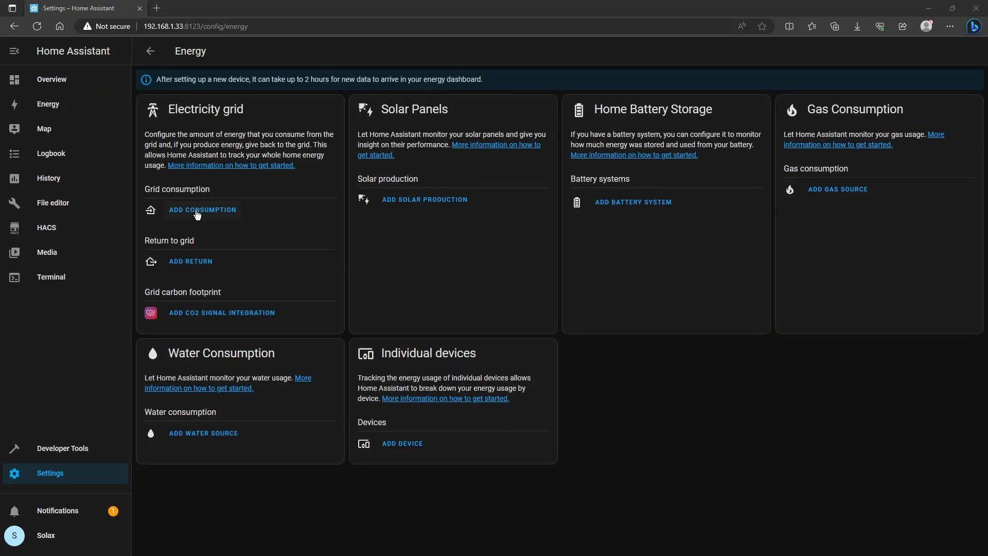
mouse_move(200, 216)
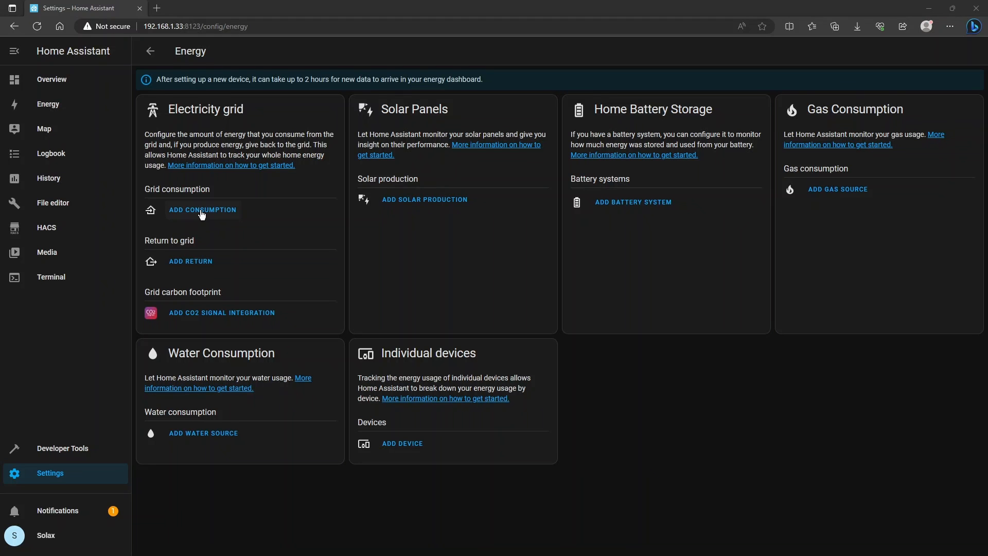
Add SolaX Today's Import Energy as the grid consumed-energy sensor and save
left_click(202, 210)
type("SolaX Today's Import Energy")
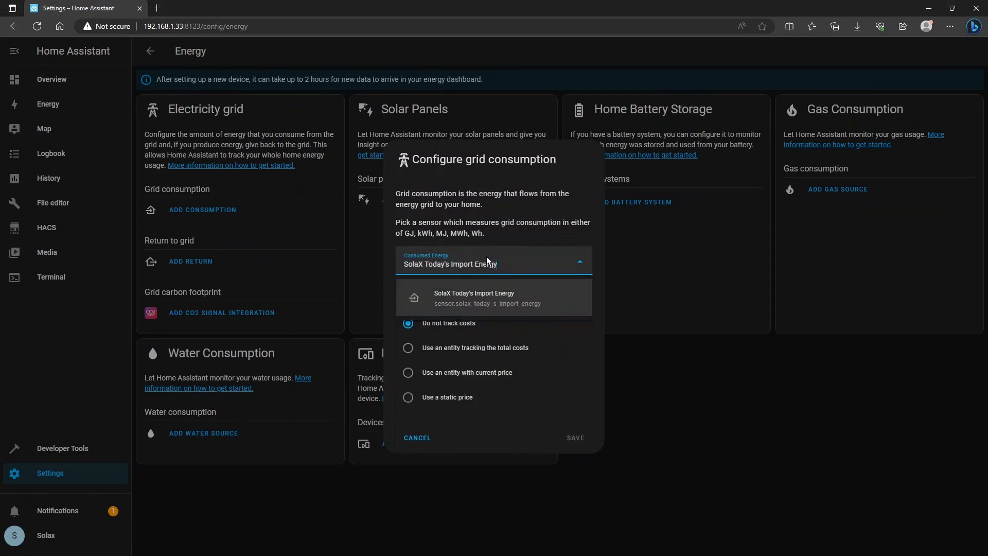
mouse_move(589, 368)
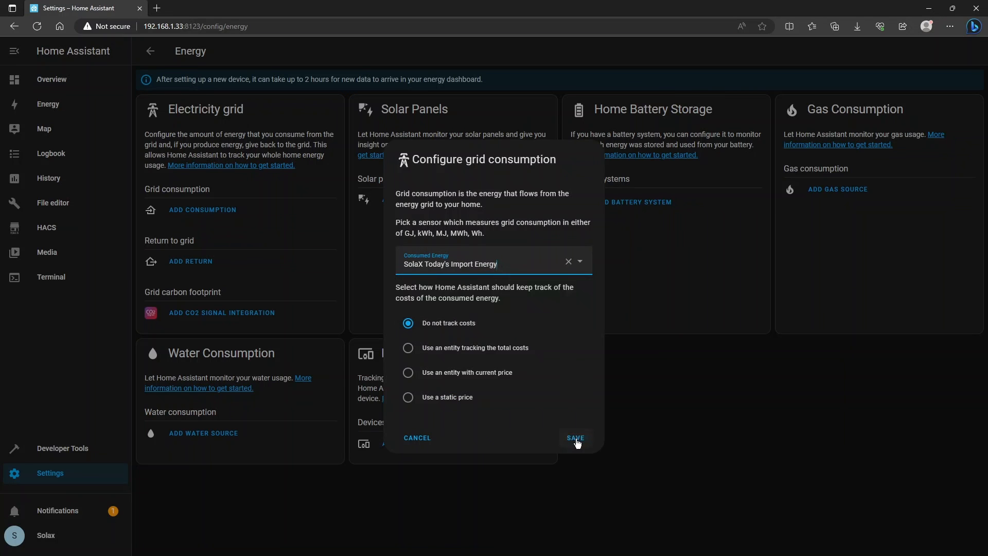
left_click(574, 438)
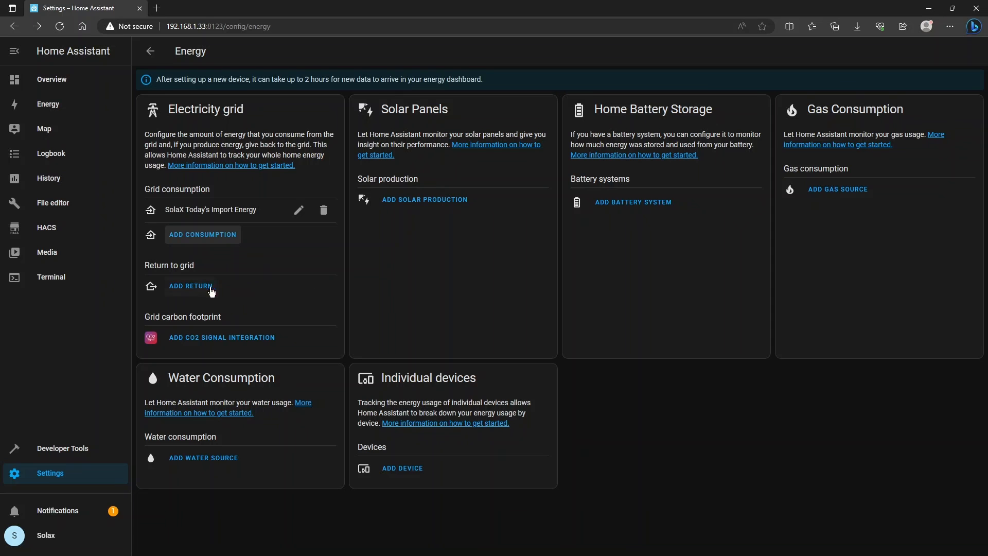
mouse_move(190, 288)
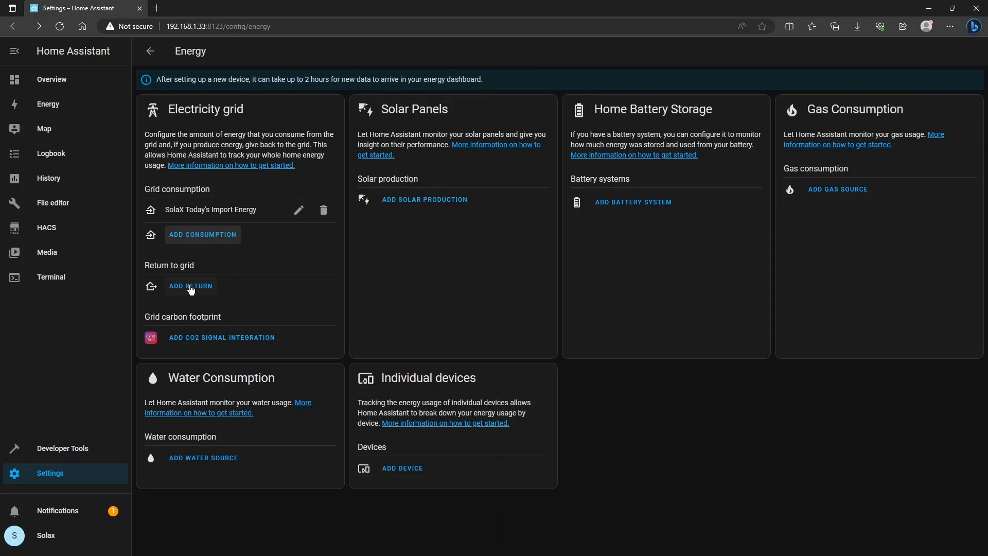
Search for and save SolaX Today's Export Energy as the return-to-grid sensor
left_click(190, 285)
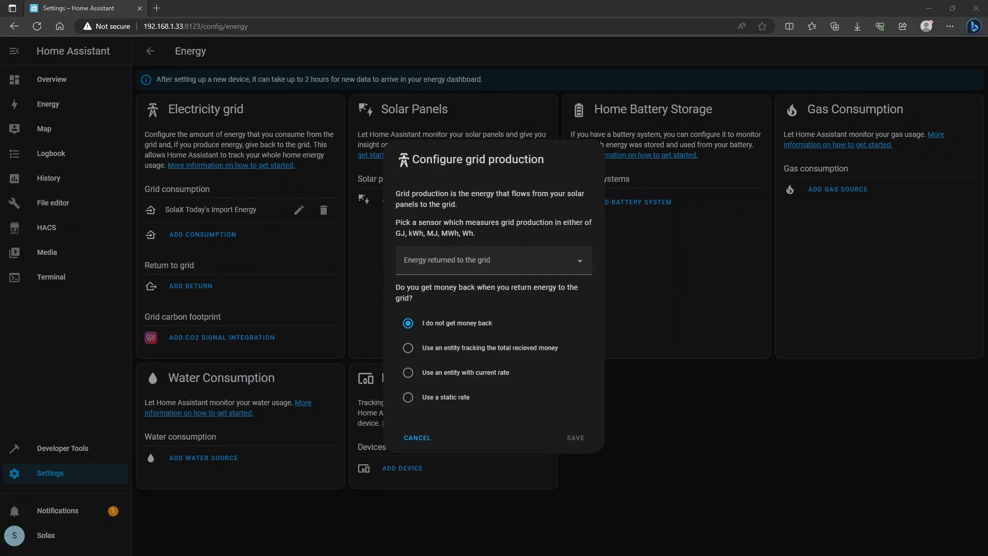
left_click(494, 259)
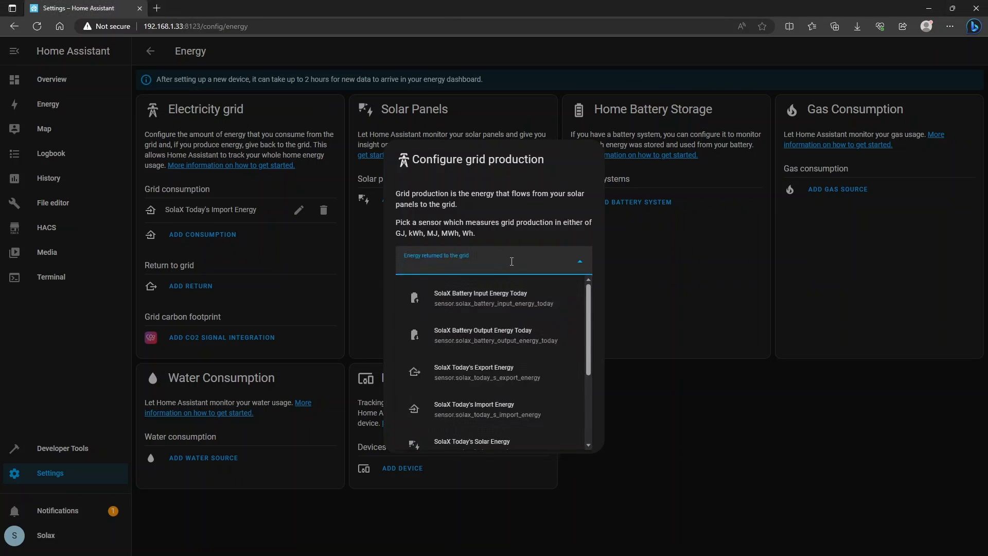
left_click(475, 371)
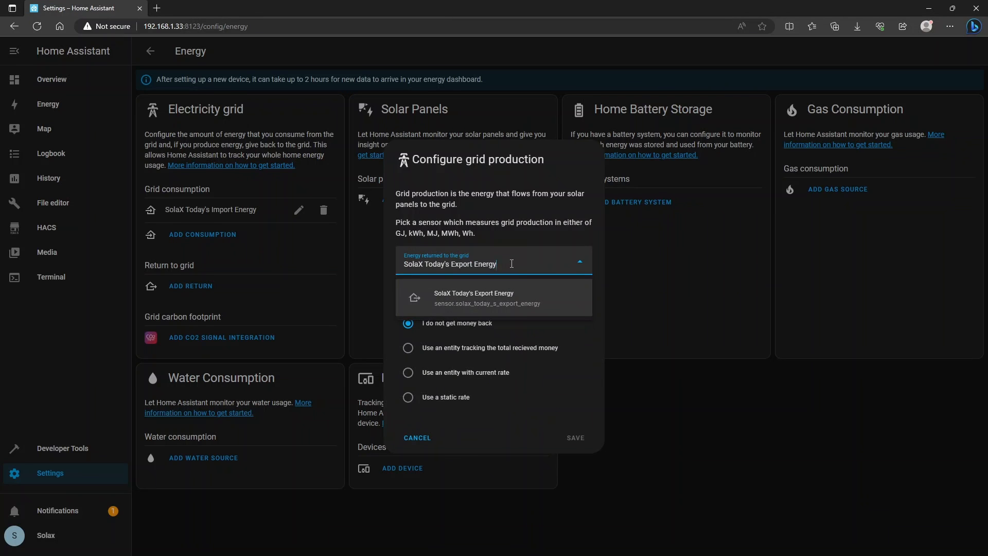
left_click(474, 297)
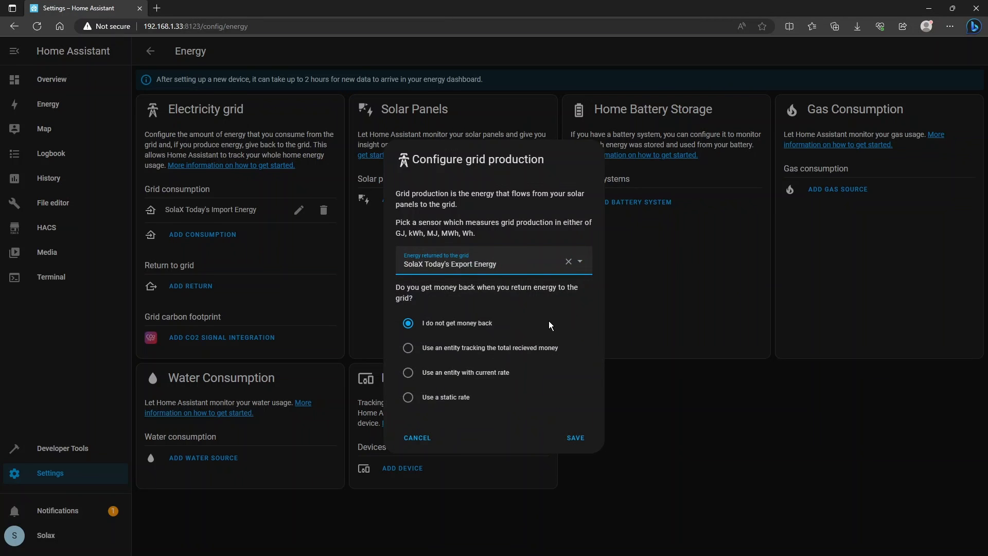
left_click(575, 437)
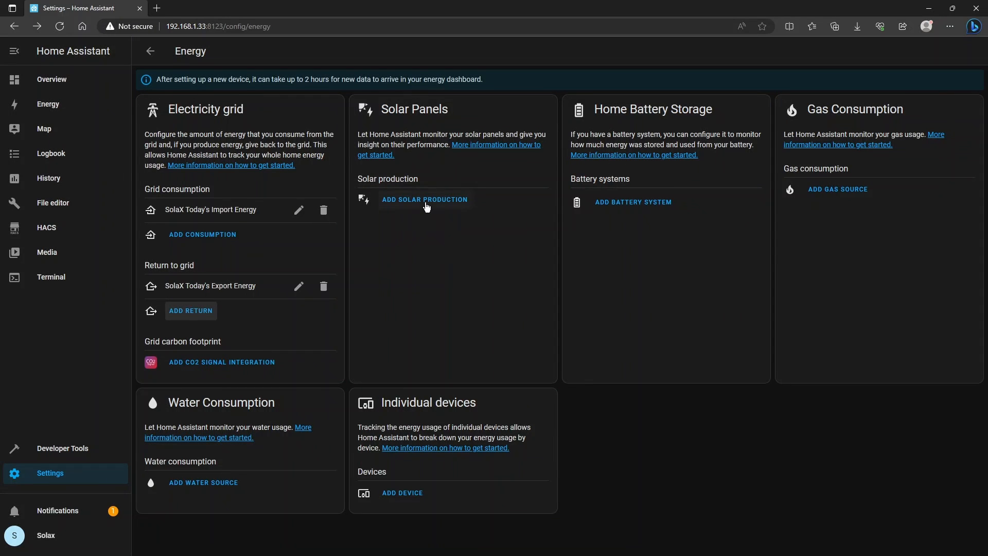
Save SolaX Today's Solar Energy as solar production, keeping Don't forecast production
left_click(424, 200)
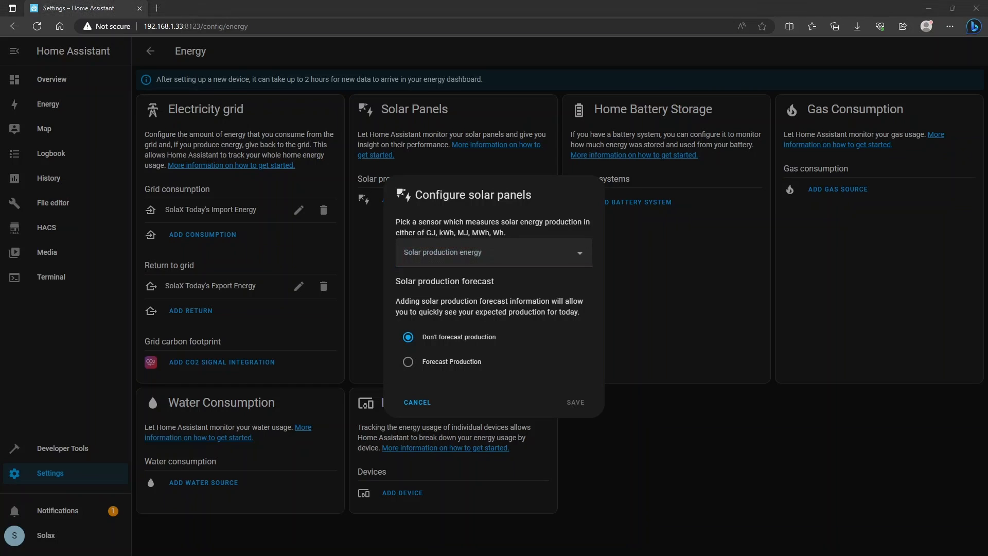
mouse_move(532, 120)
type("SolaX Today's Solar Energy")
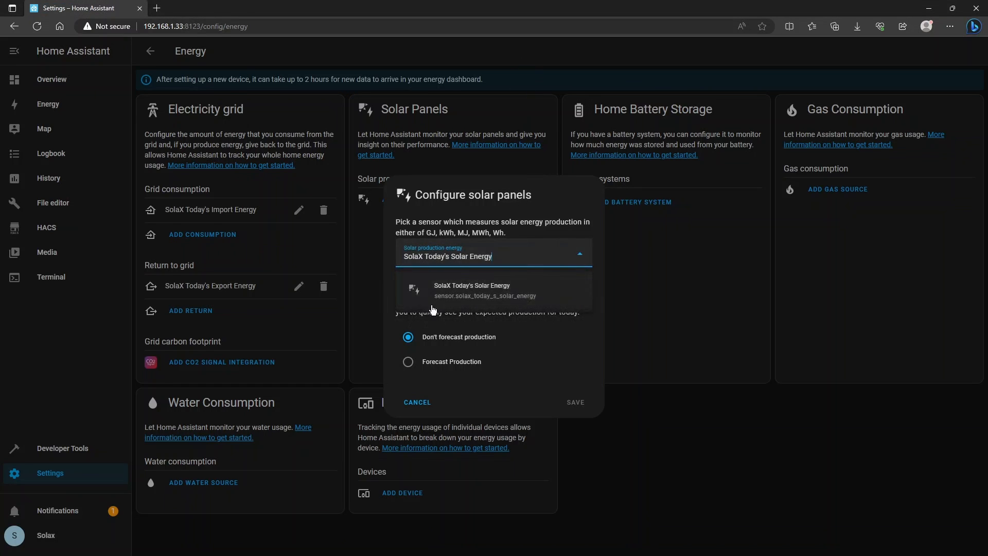
left_click(485, 290)
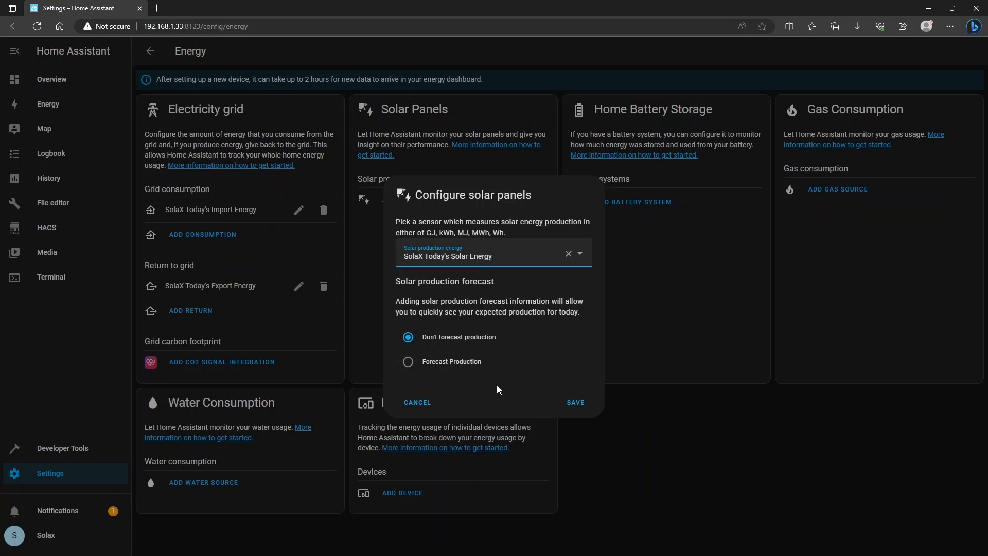
mouse_move(495, 388)
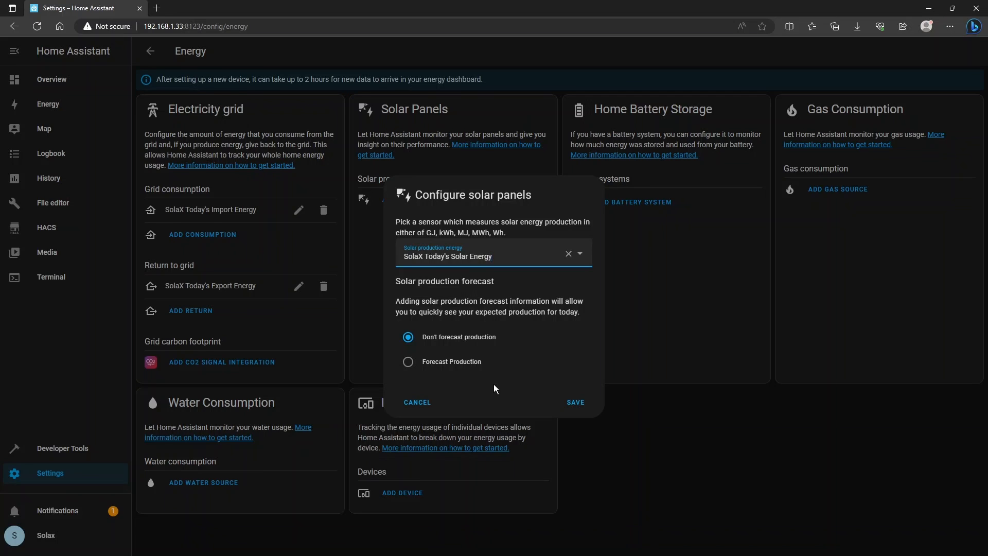
mouse_move(505, 390)
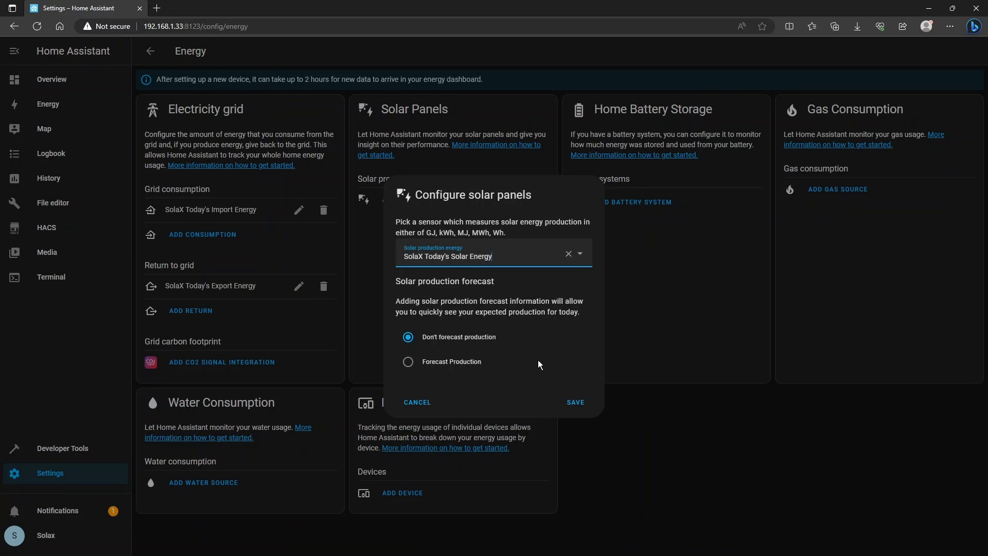
mouse_move(515, 370)
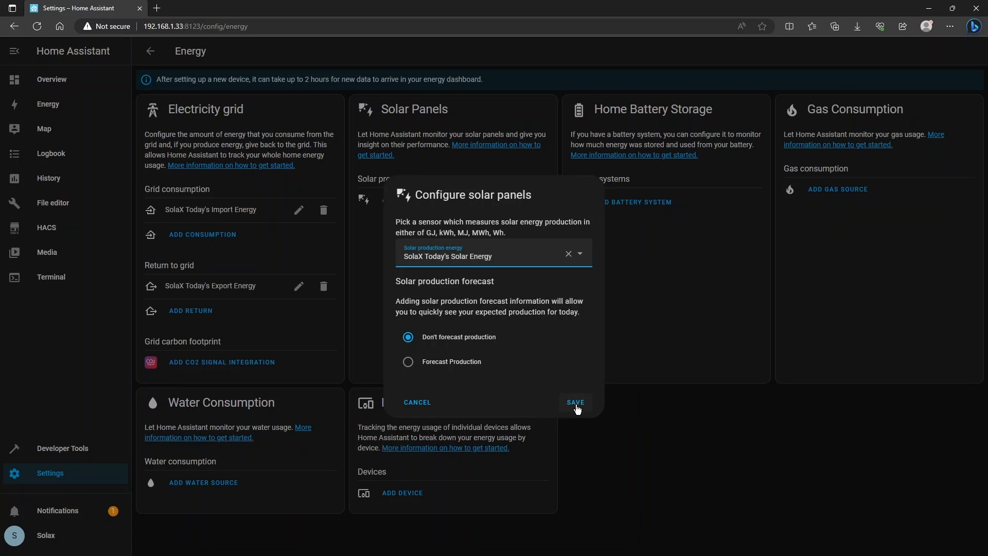
left_click(574, 402)
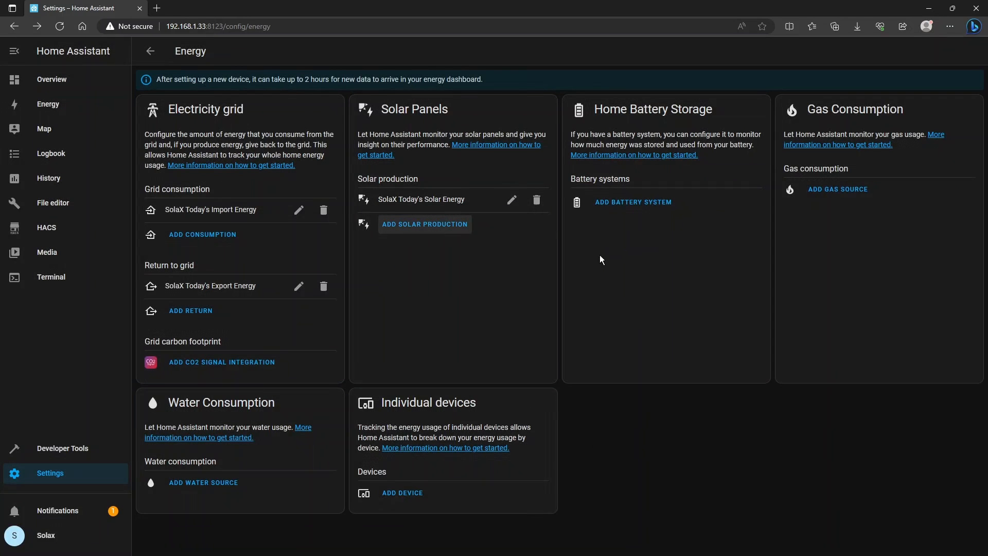
mouse_move(654, 272)
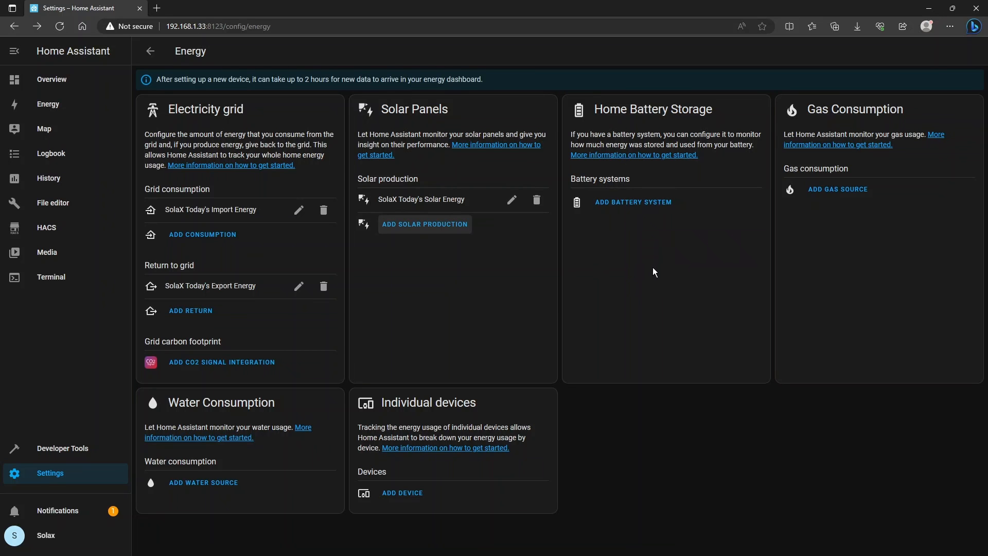
Add a battery system with SolaX Battery Output and Input Energy Today sensors
left_click(632, 202)
type("SolaX Battery Output Energy Today")
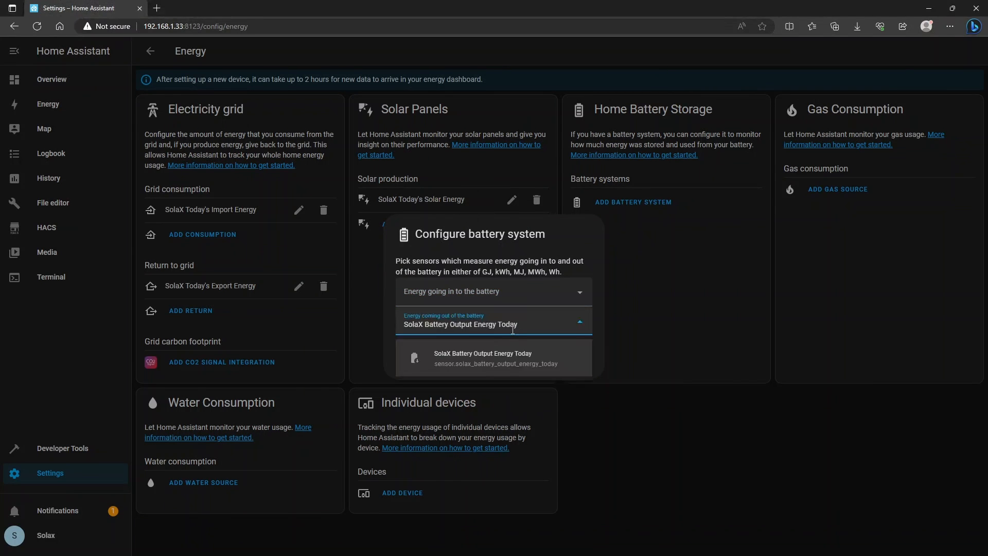
left_click(495, 358)
type("SolaX Battery Input Energy Today")
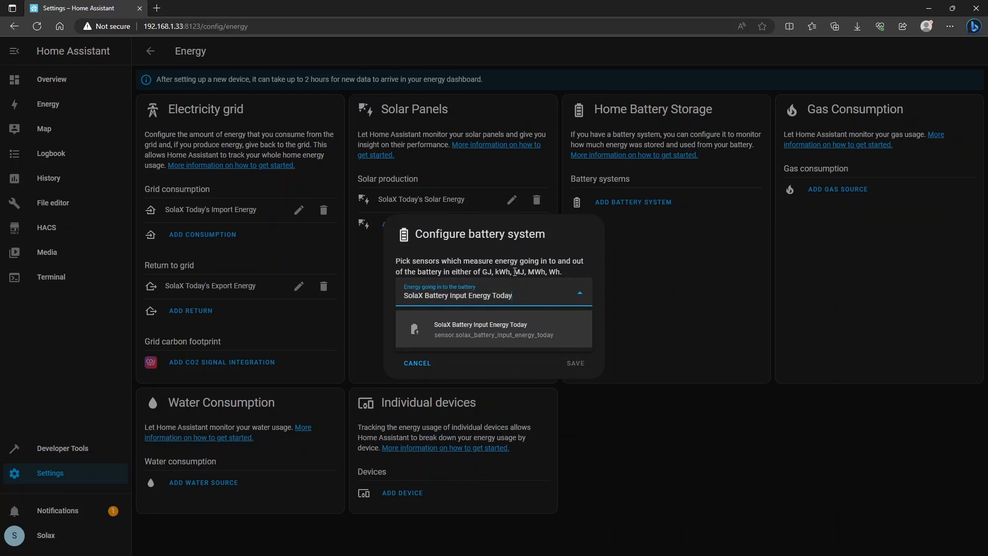
left_click(575, 363)
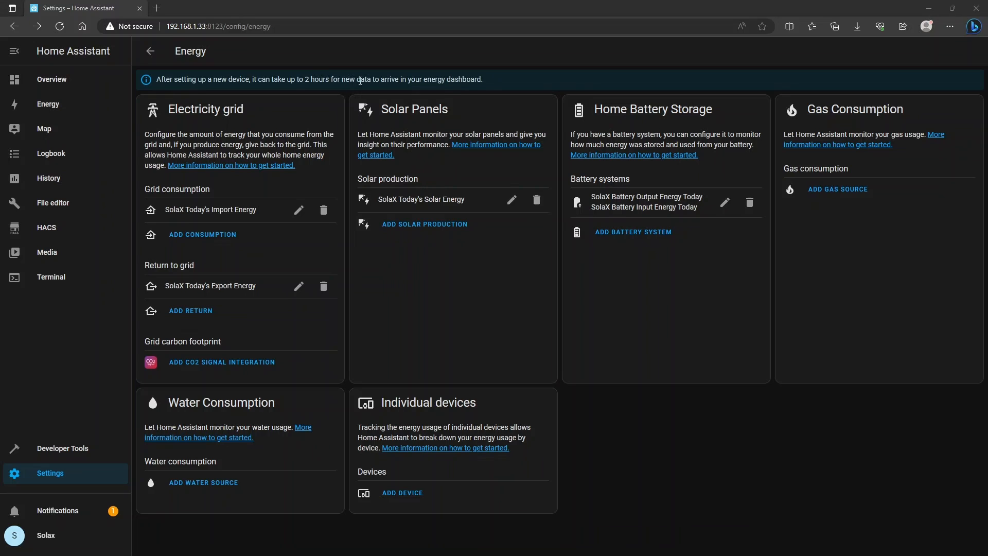
mouse_move(493, 84)
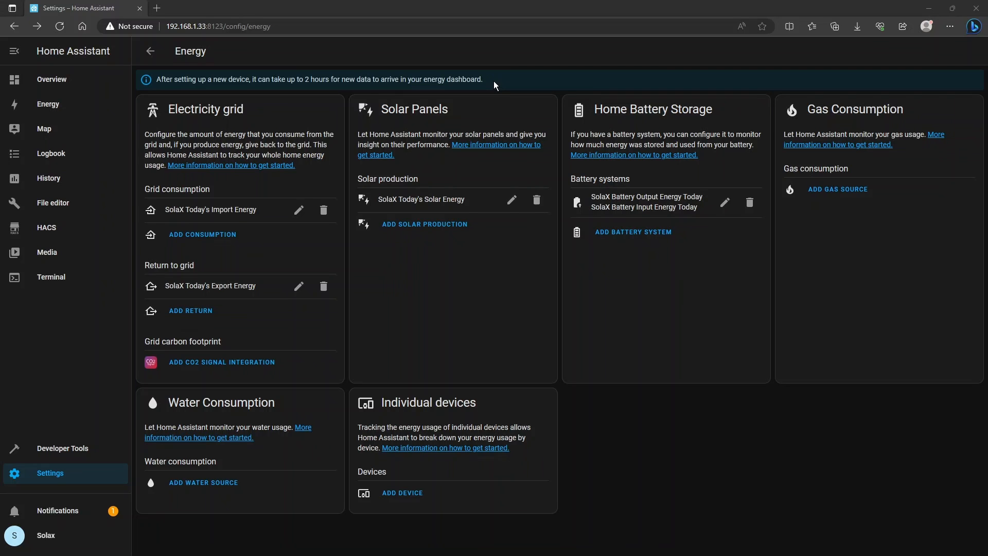
mouse_move(640, 415)
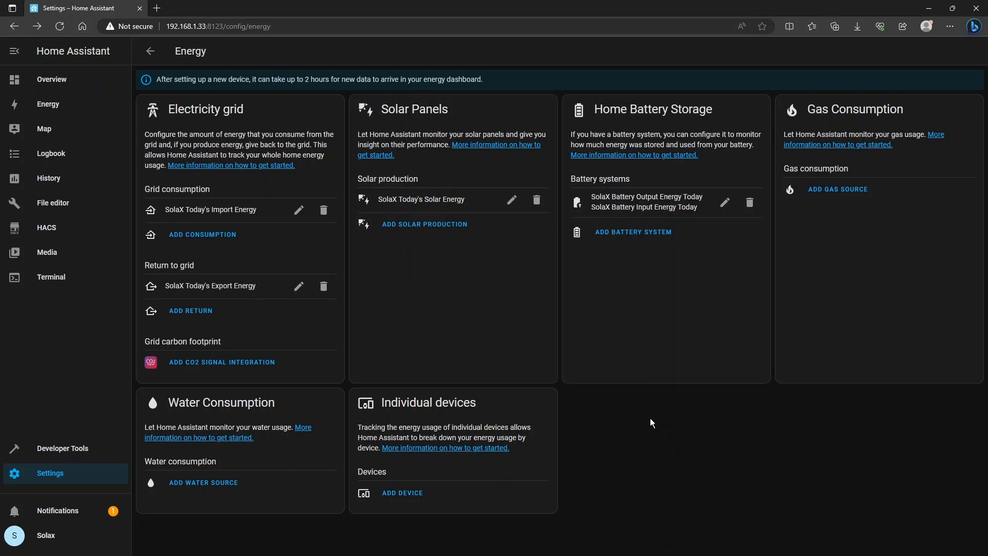
mouse_move(67, 351)
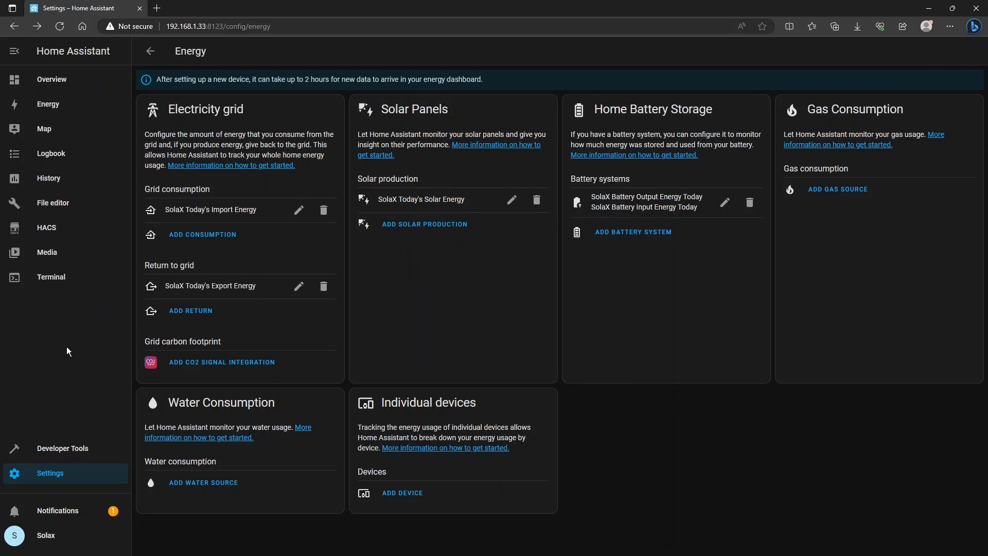
Open the Energy dashboard from the left sidebar, still empty for 23 June 2023
left_click(48, 104)
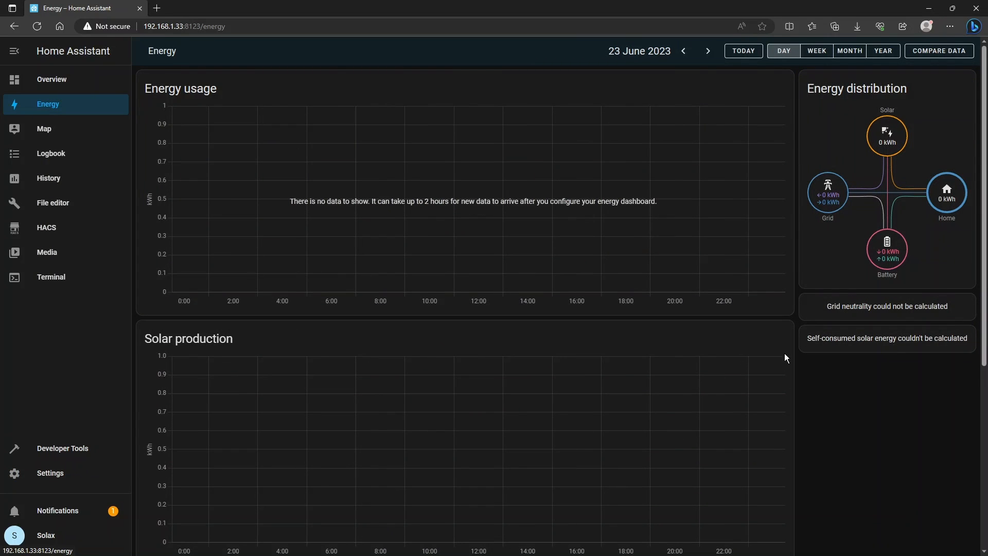
mouse_move(838, 180)
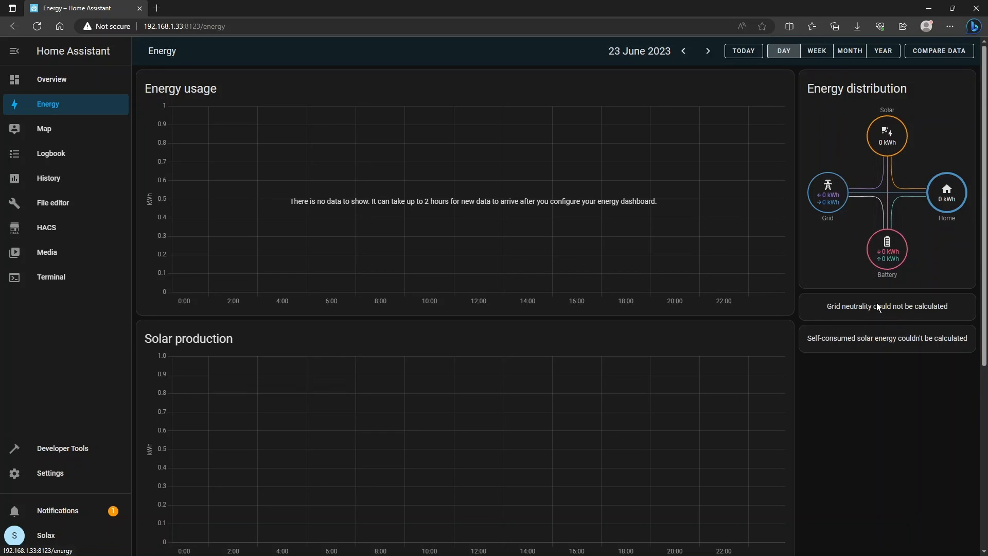
mouse_move(820, 308)
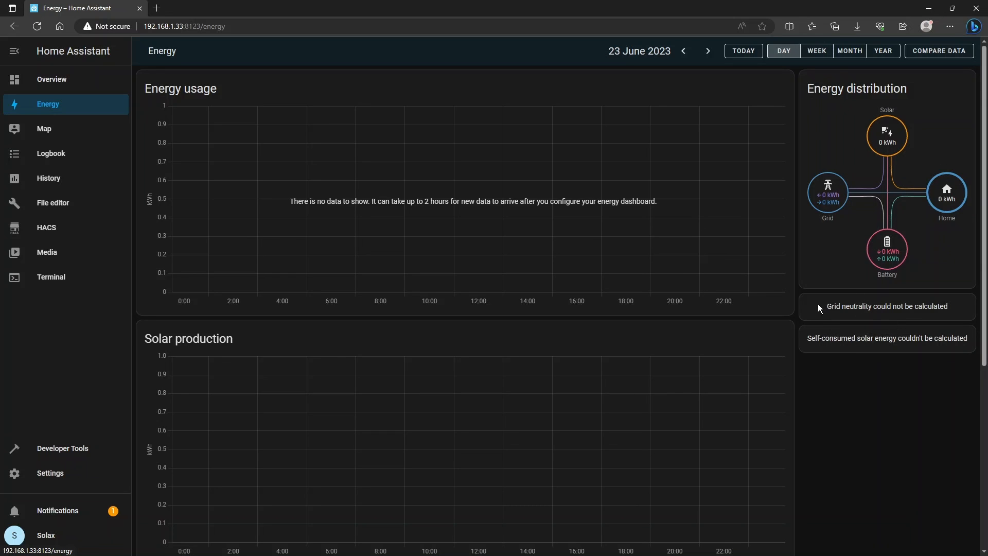
mouse_move(390, 269)
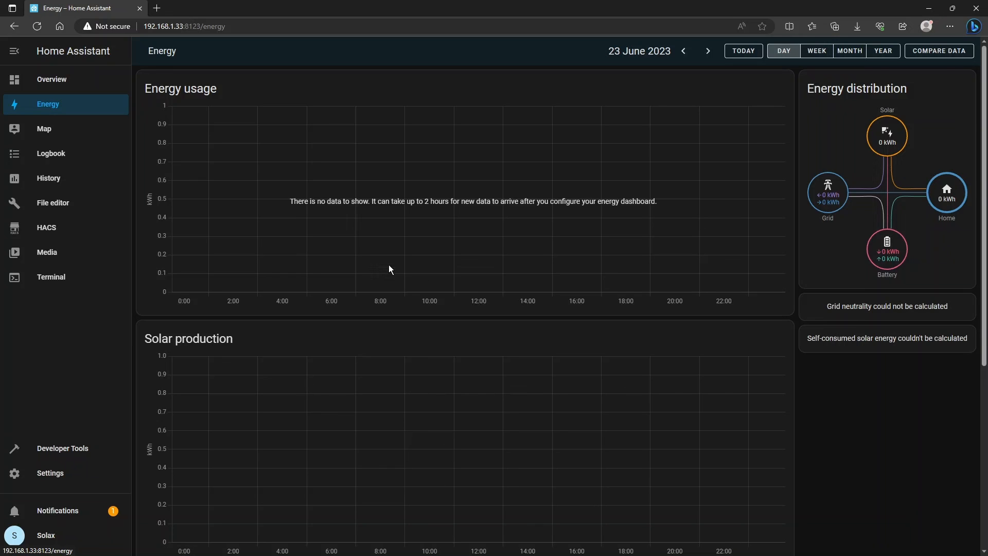
mouse_move(494, 279)
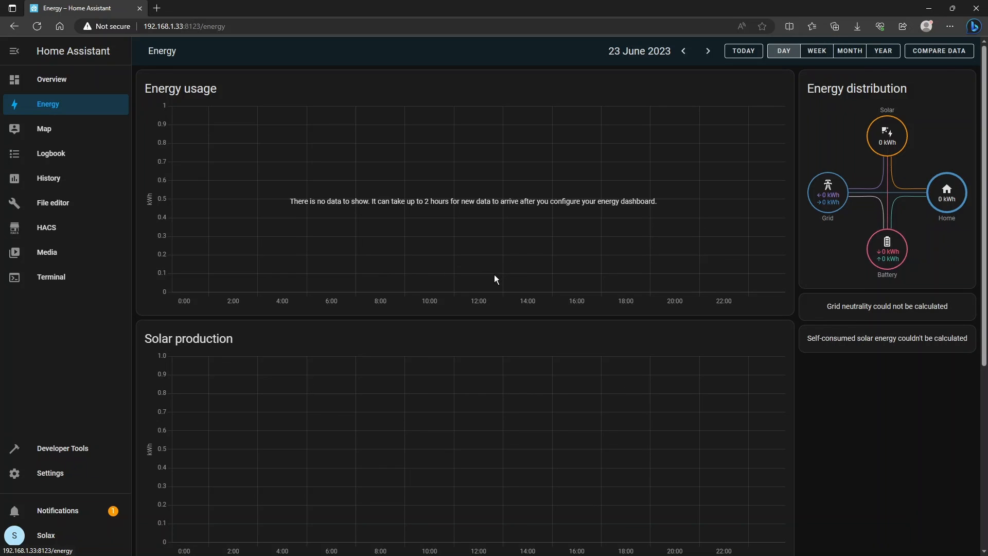
mouse_move(336, 351)
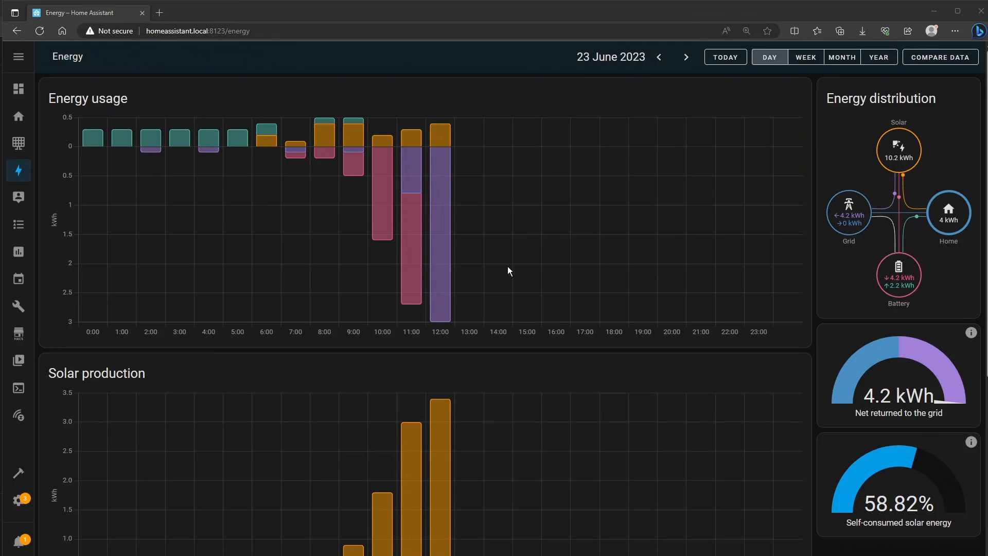
mouse_move(634, 386)
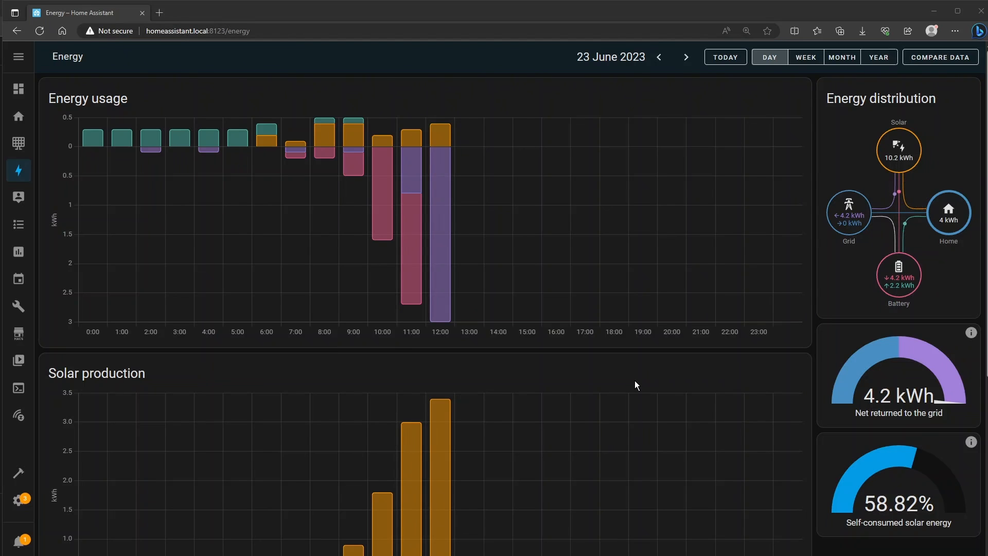
mouse_move(672, 351)
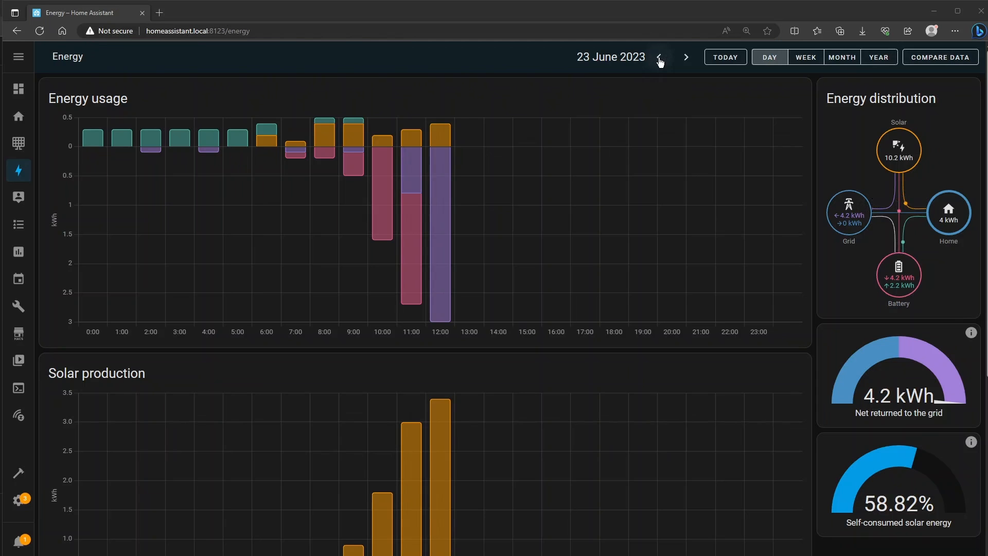
Step back two days and forward again to 23 June 2023
left_click(658, 57)
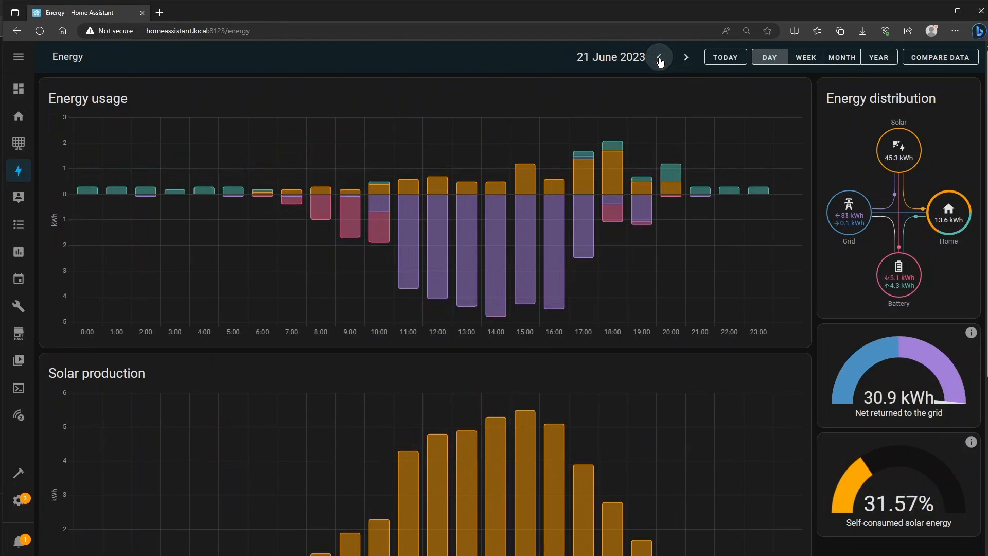
left_click(659, 57)
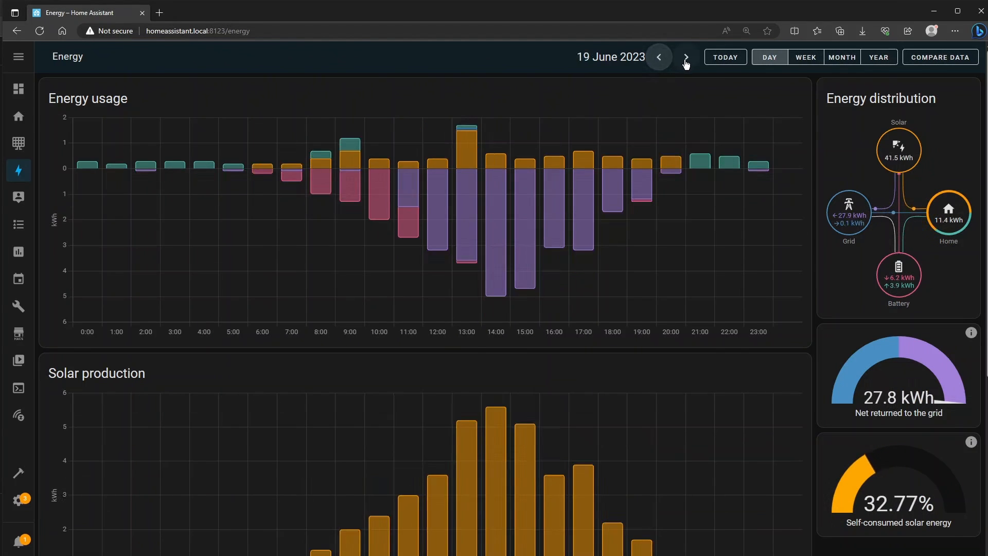
left_click(685, 57)
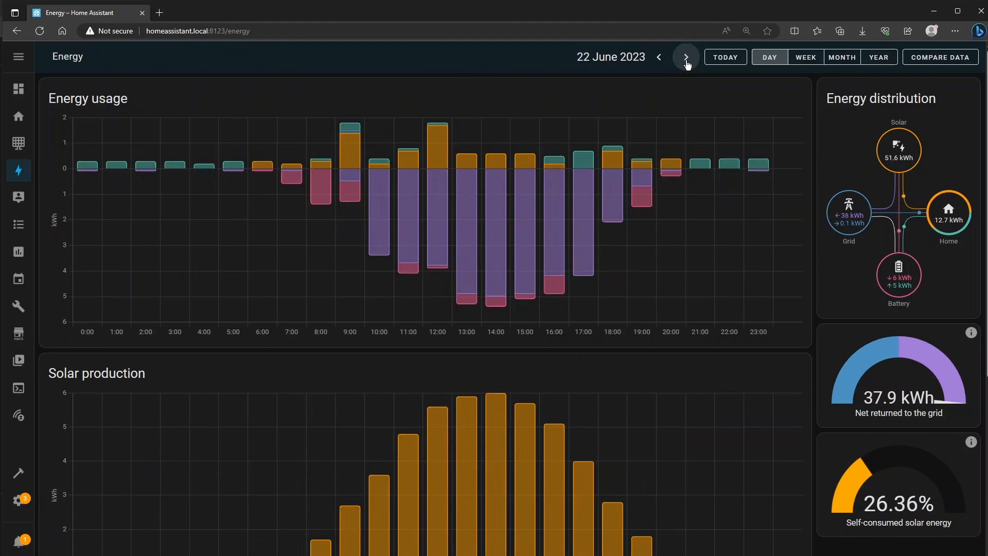
left_click(685, 57)
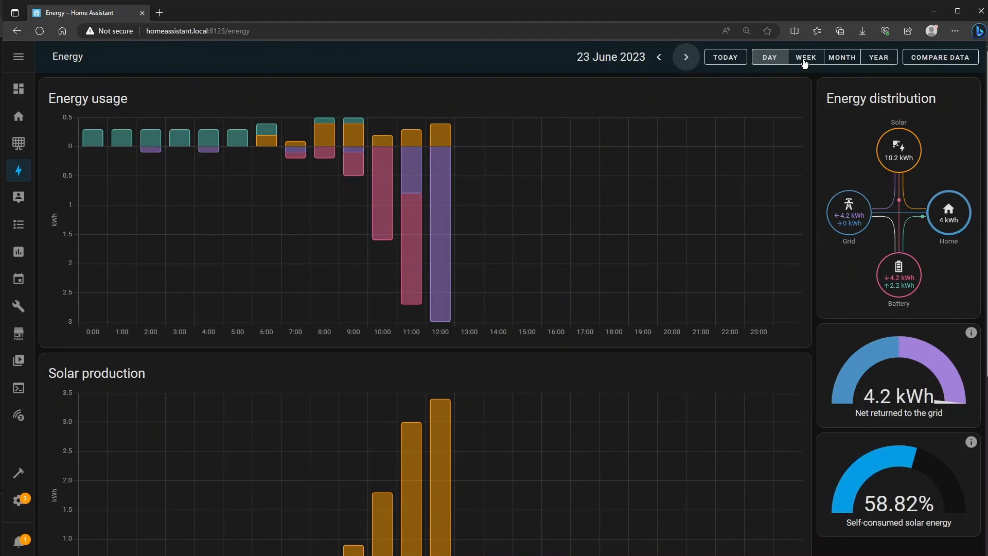
View the week, month and year totals, then return to the single-day view
left_click(805, 56)
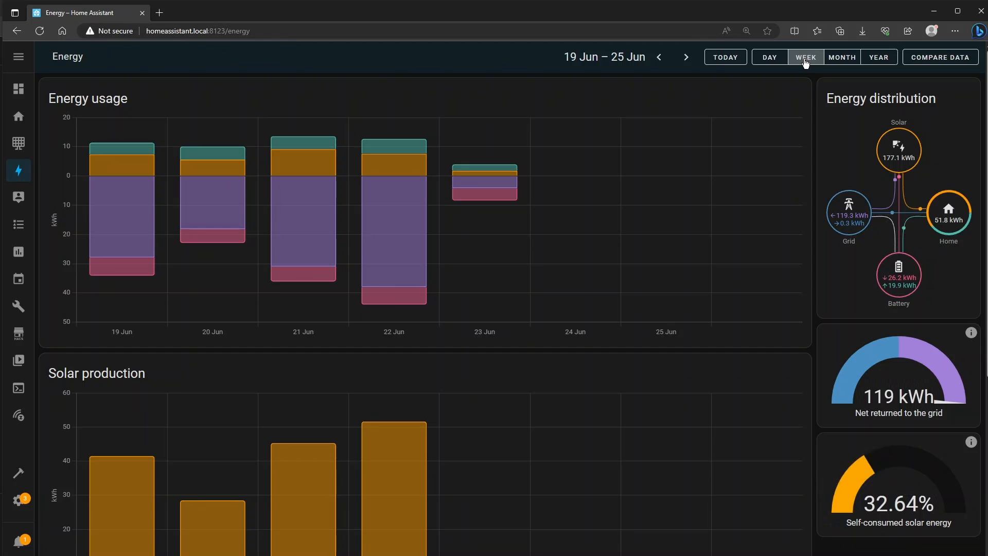
mouse_move(509, 201)
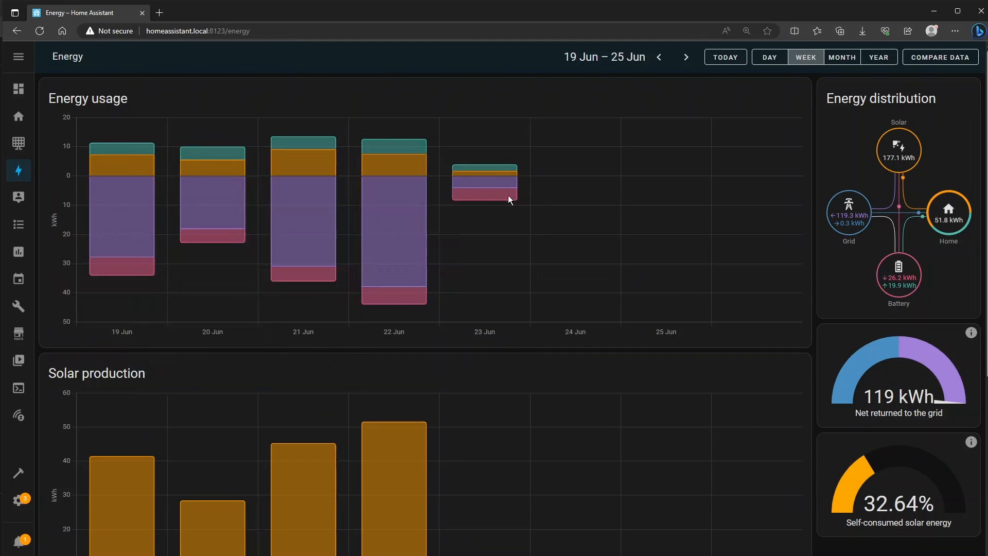
left_click(842, 56)
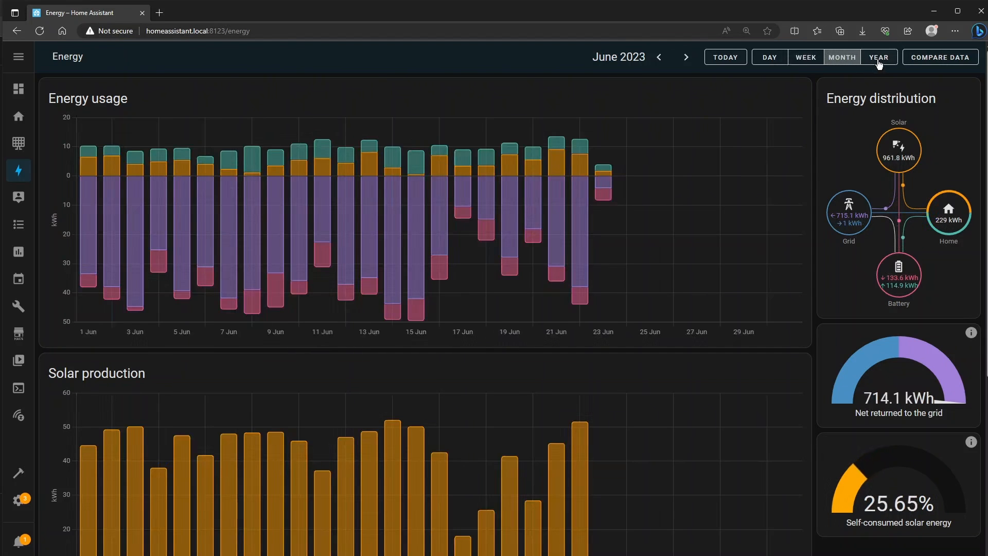
left_click(878, 57)
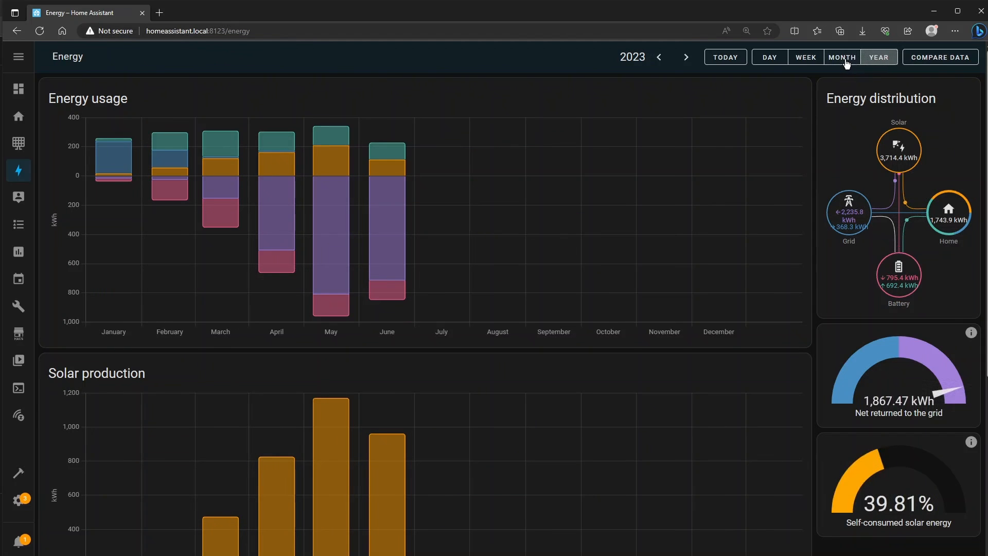
left_click(841, 56)
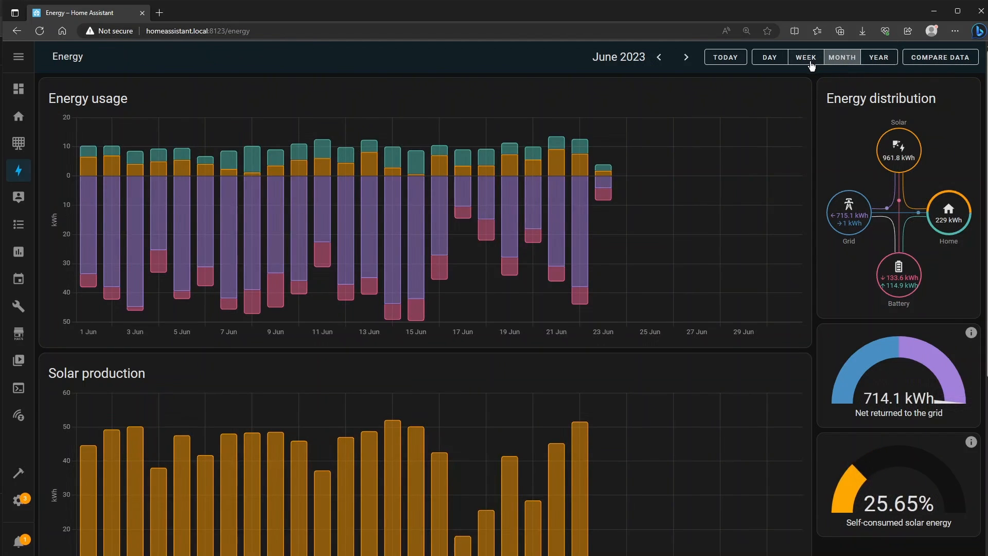
left_click(768, 57)
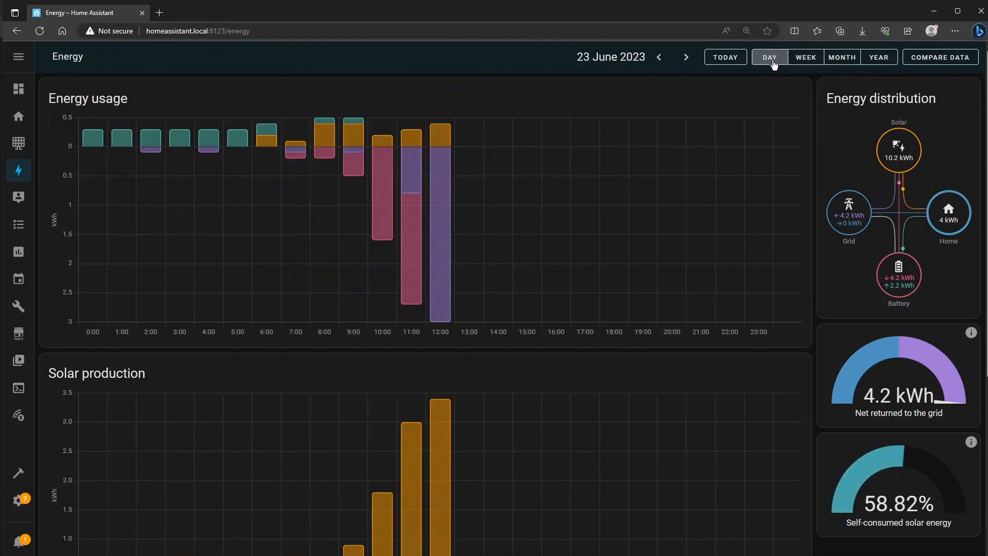
mouse_move(771, 113)
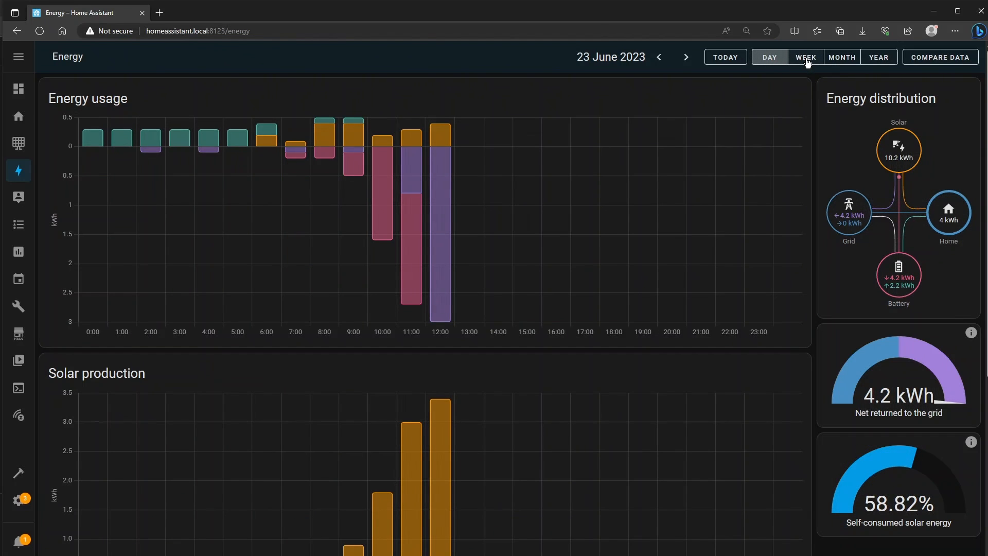
Pass through the week view and 22 June, ending on June 2023 monthly totals
left_click(805, 56)
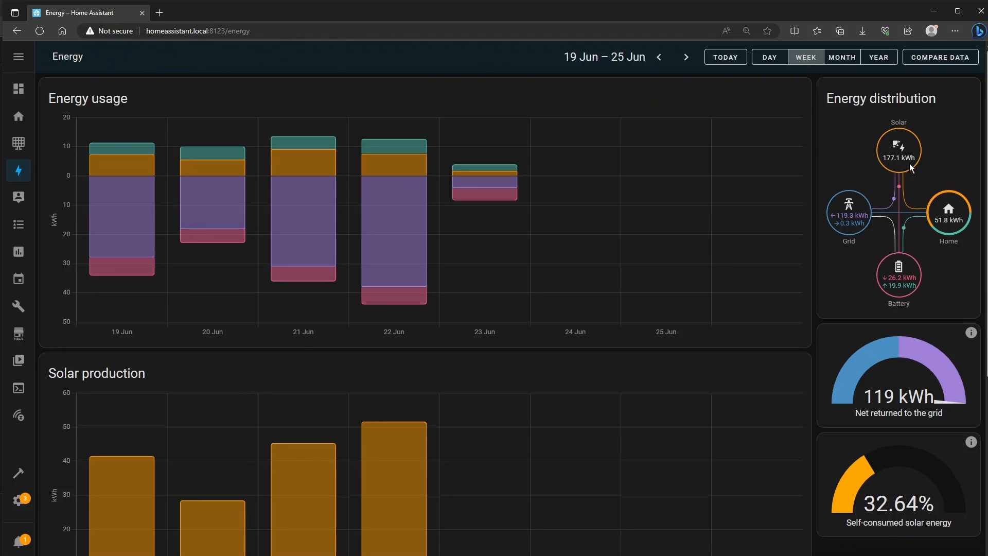
mouse_move(891, 173)
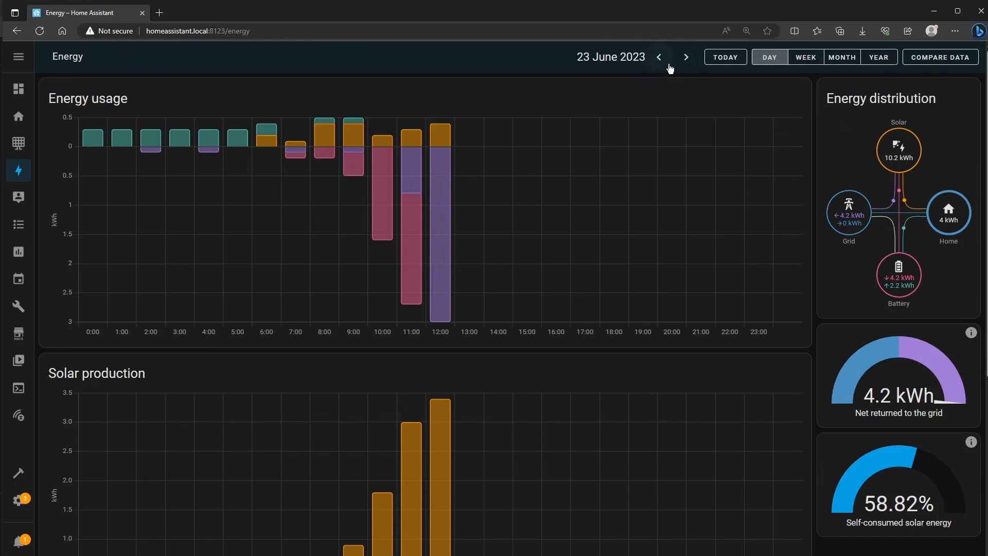
left_click(660, 57)
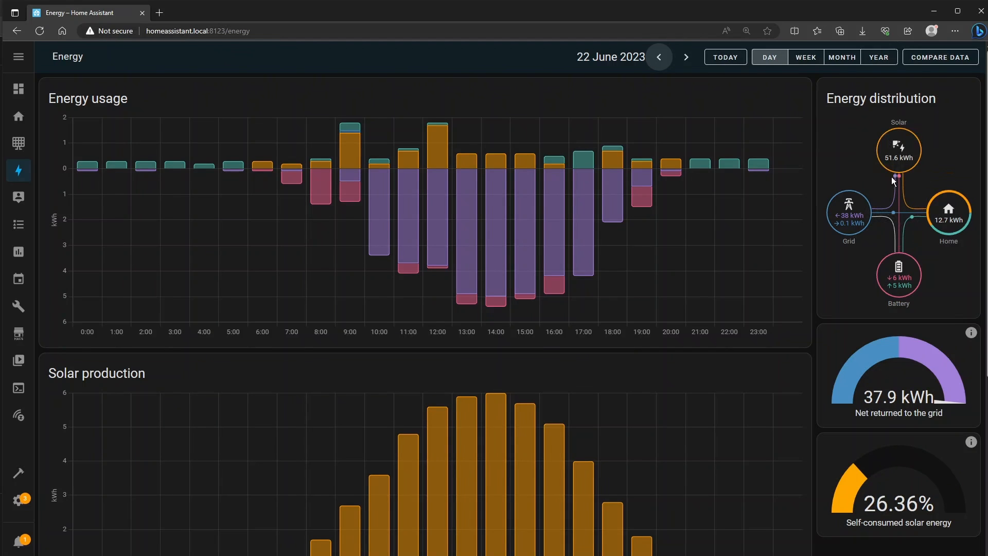
left_click(842, 57)
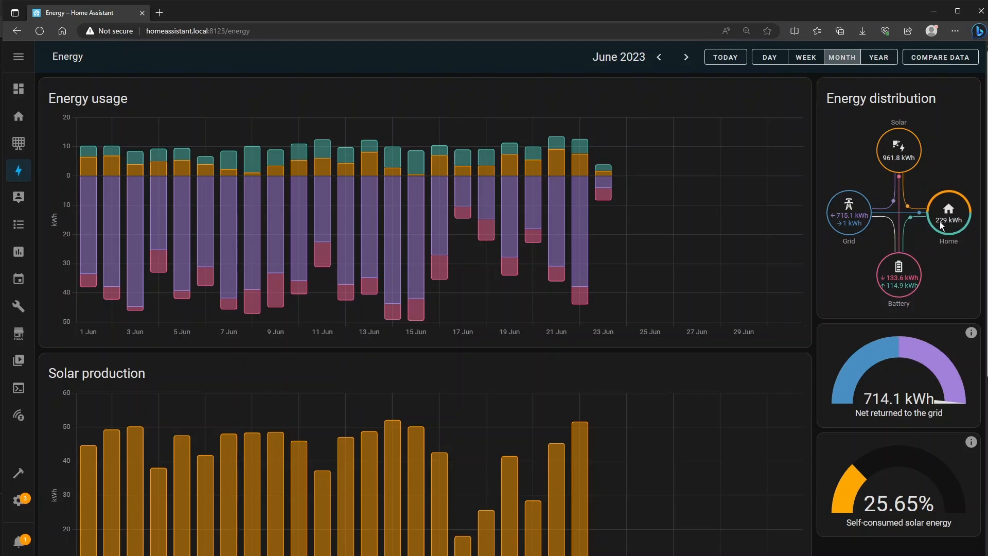
mouse_move(832, 231)
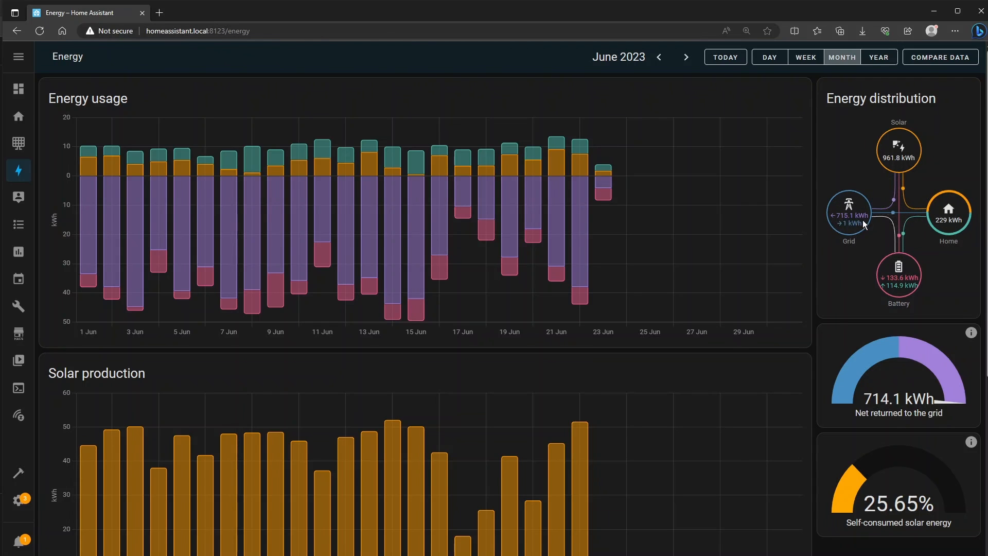
mouse_move(853, 231)
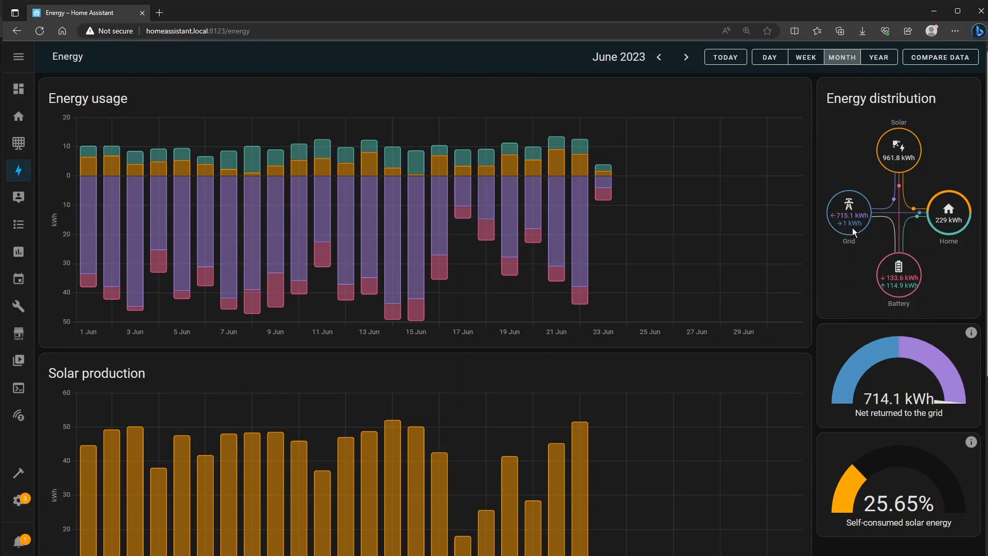
mouse_move(951, 225)
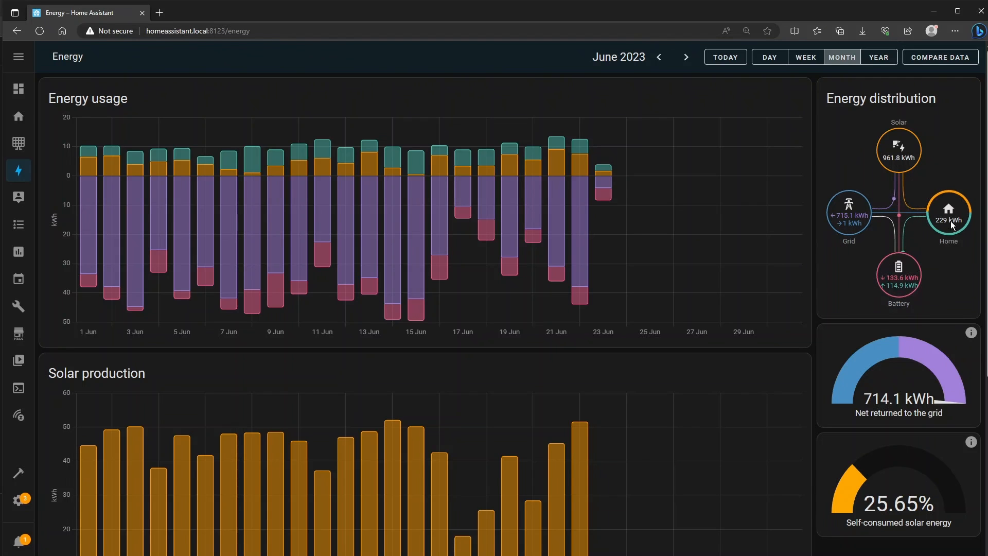
mouse_move(937, 193)
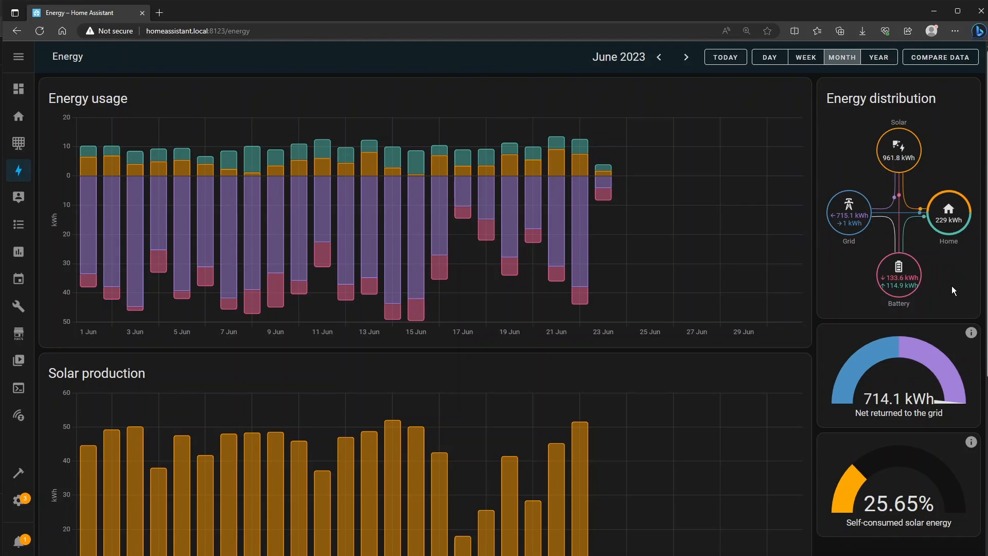
Return to the day view and step back to 22 June 2023
left_click(768, 57)
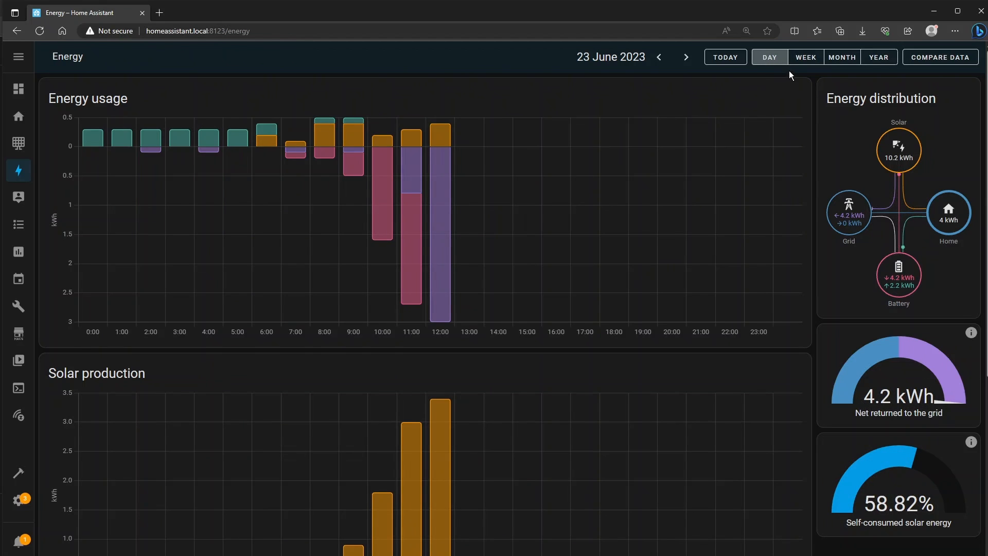
mouse_move(646, 72)
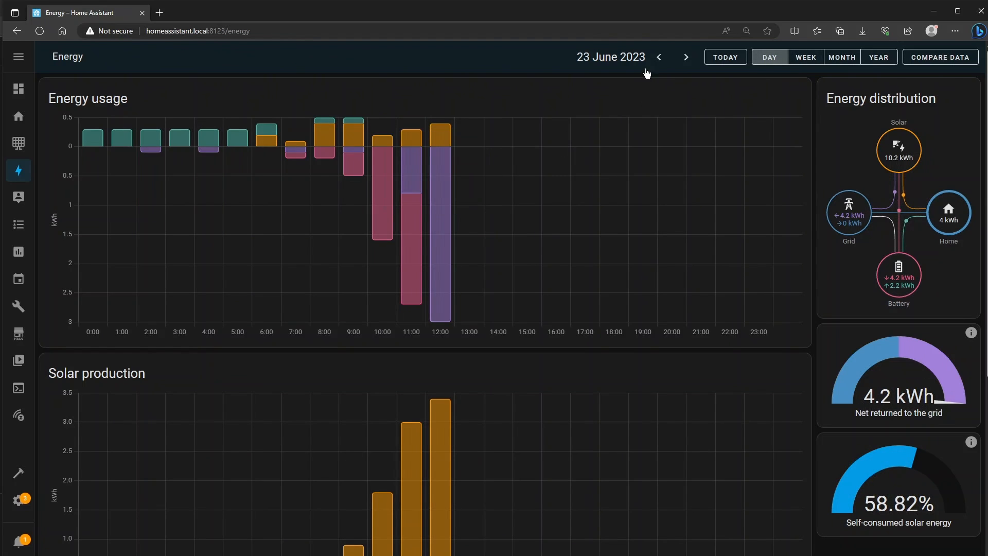
left_click(659, 56)
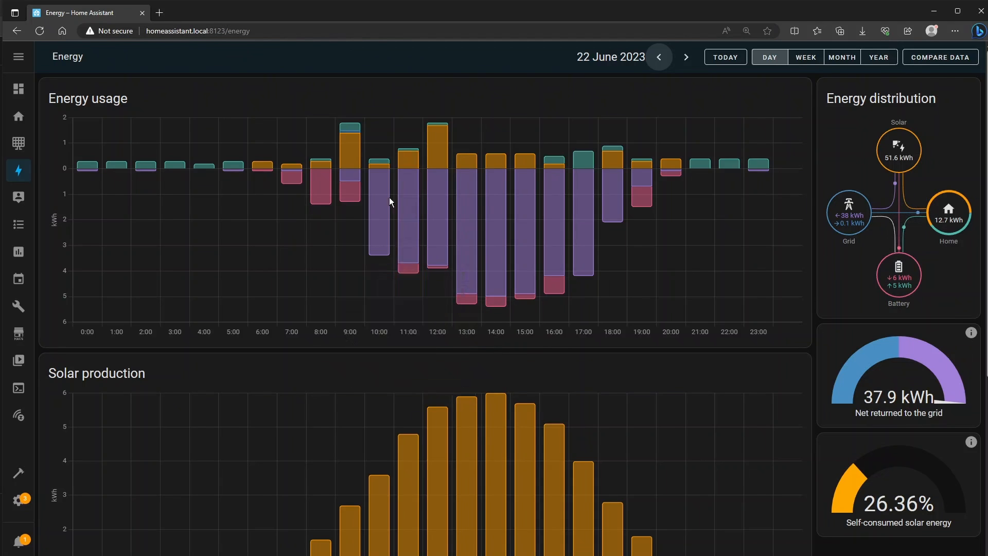
mouse_move(379, 202)
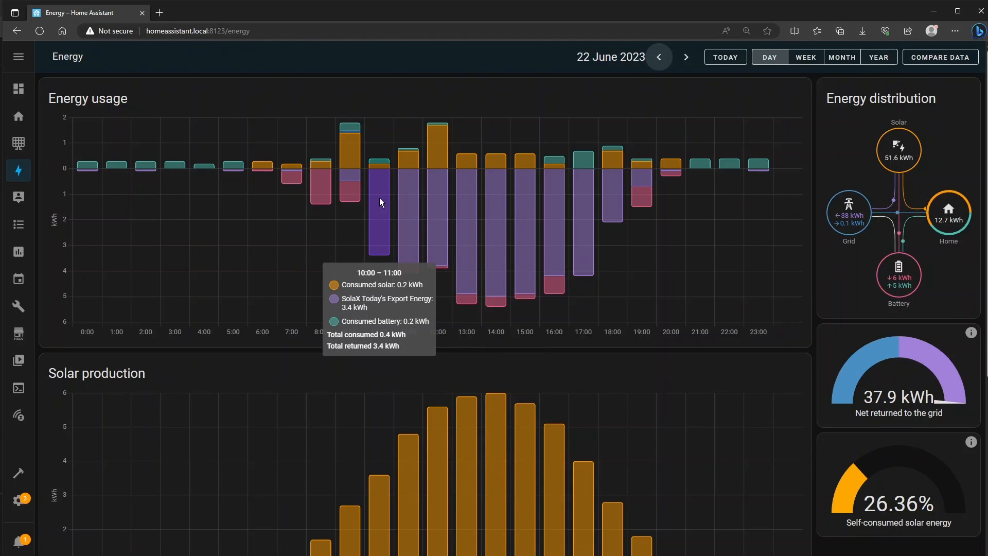
scroll("down", 3)
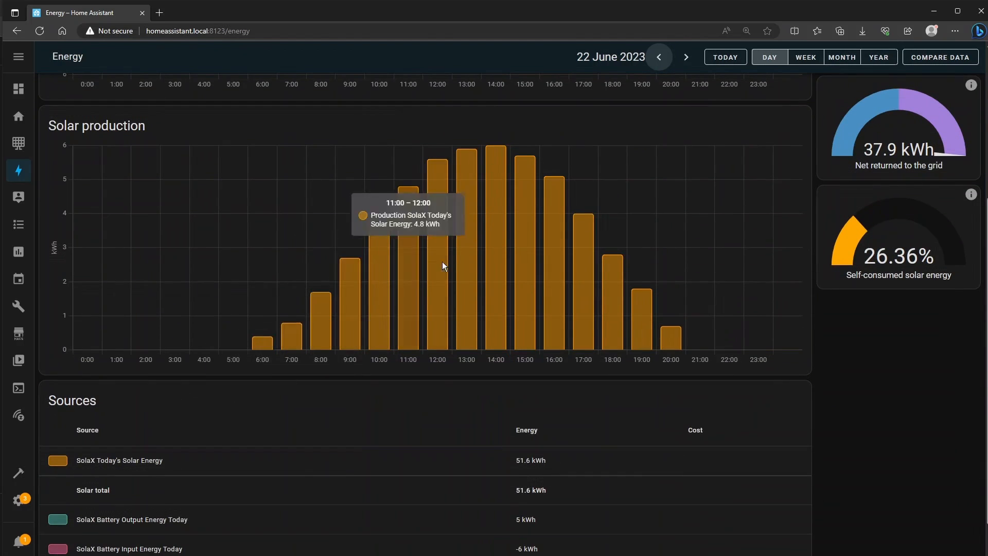
mouse_move(507, 257)
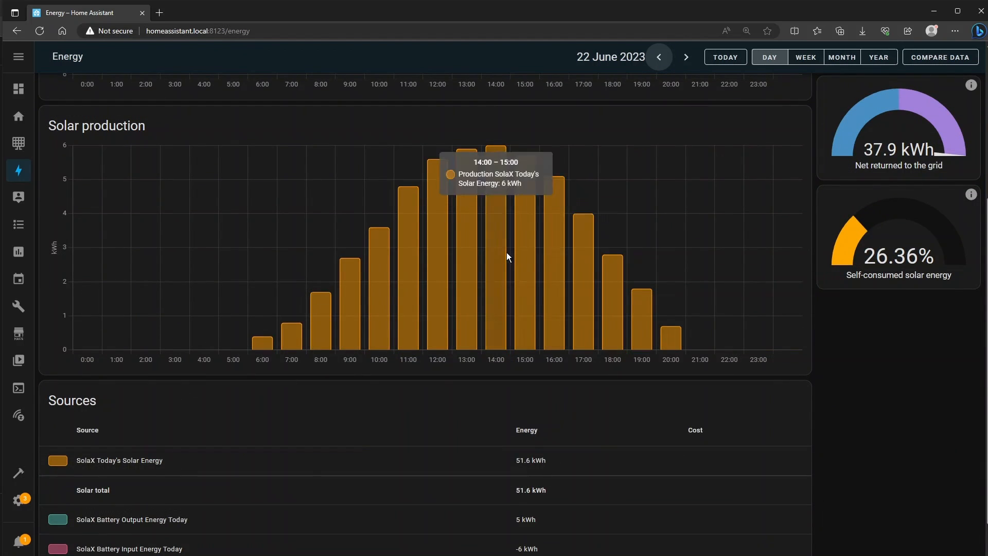
mouse_move(413, 266)
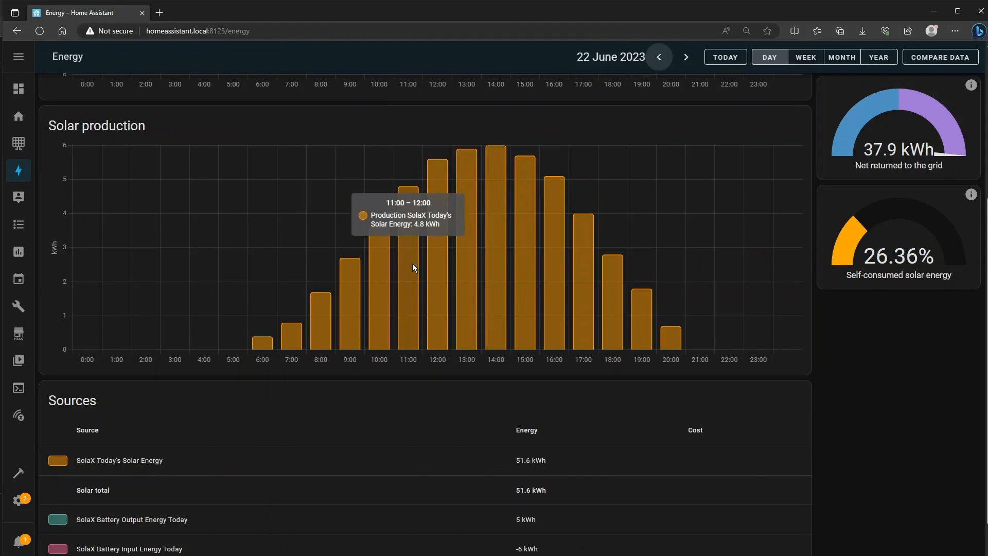
mouse_move(402, 306)
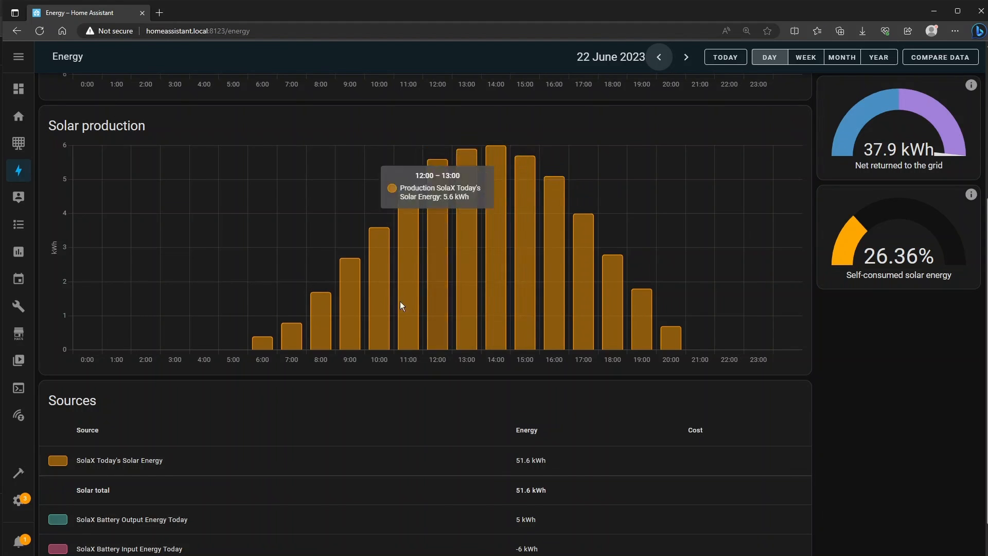
mouse_move(667, 314)
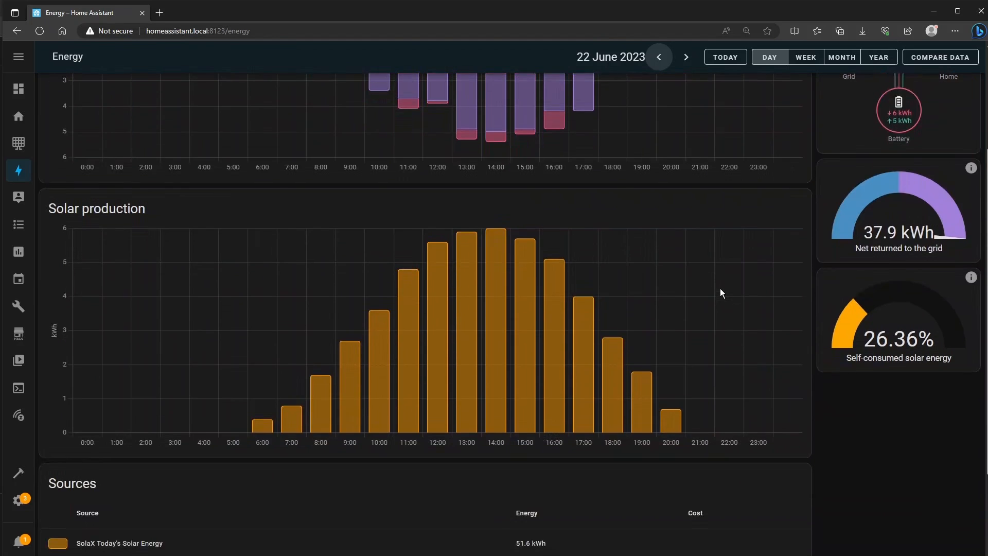
Switch from week view to the June 2023 month view showing 961.8 kWh solar
left_click(805, 57)
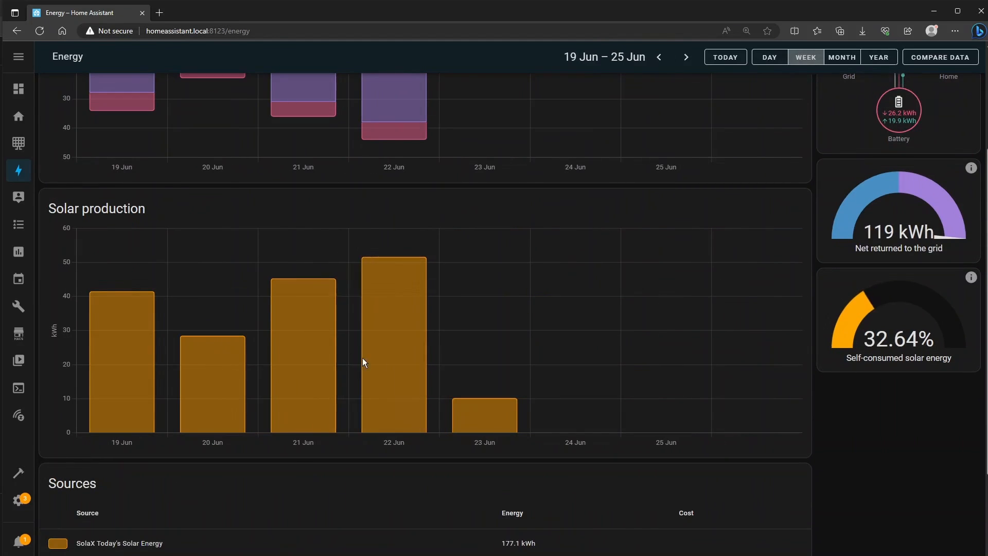
mouse_move(819, 67)
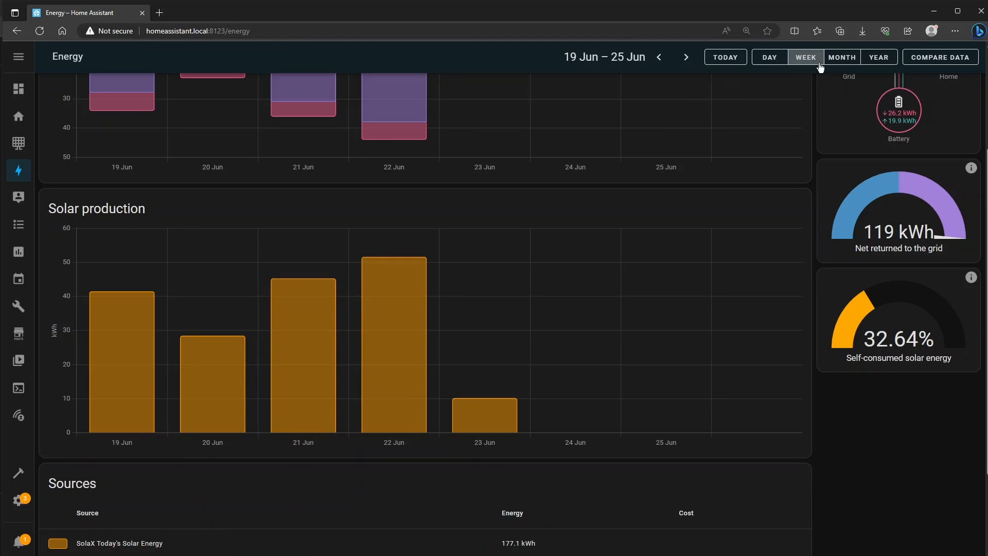
left_click(842, 57)
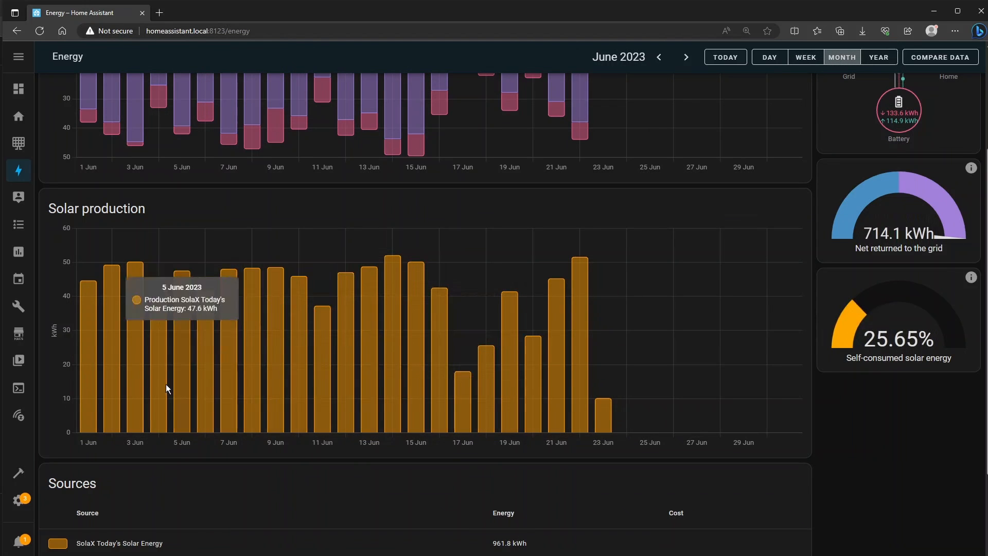
mouse_move(559, 409)
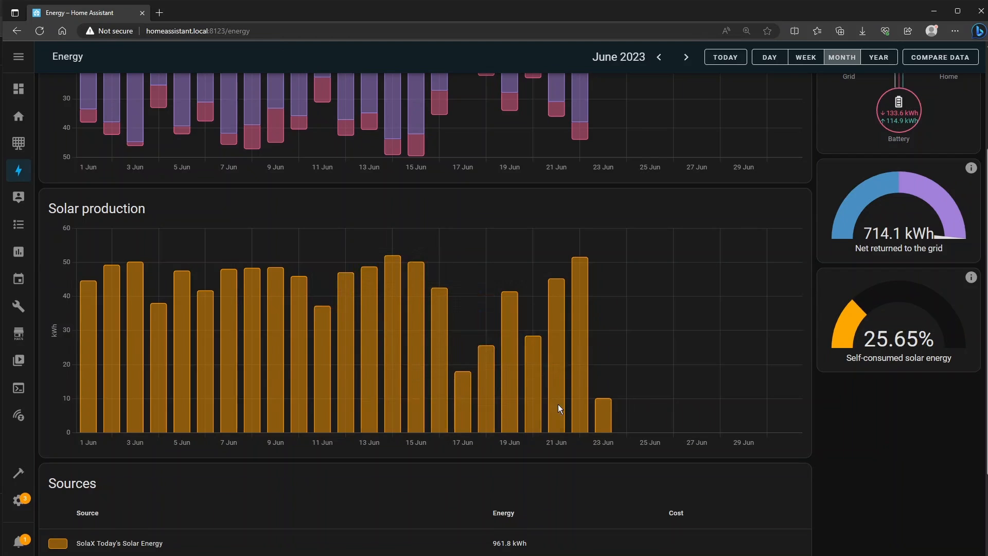
mouse_move(631, 377)
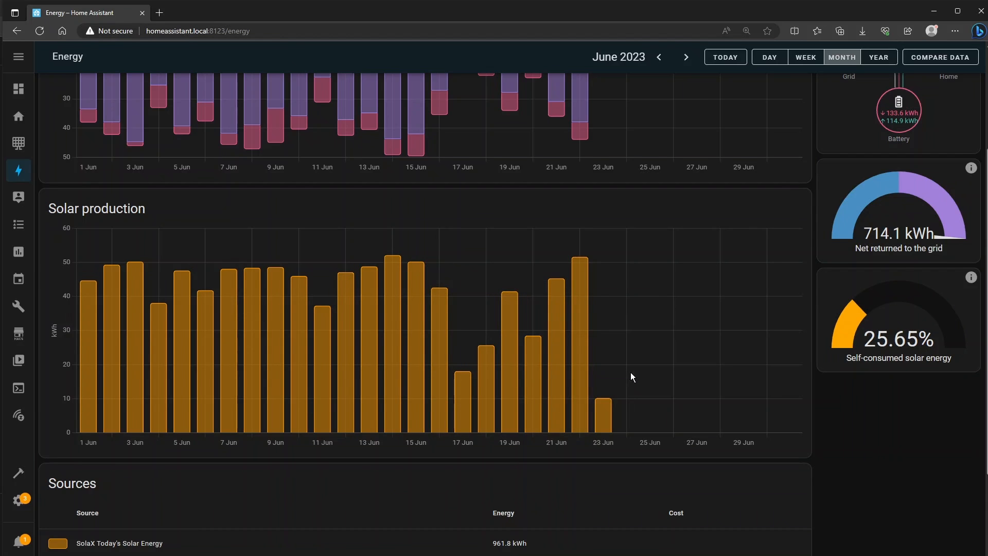
scroll("down", 3)
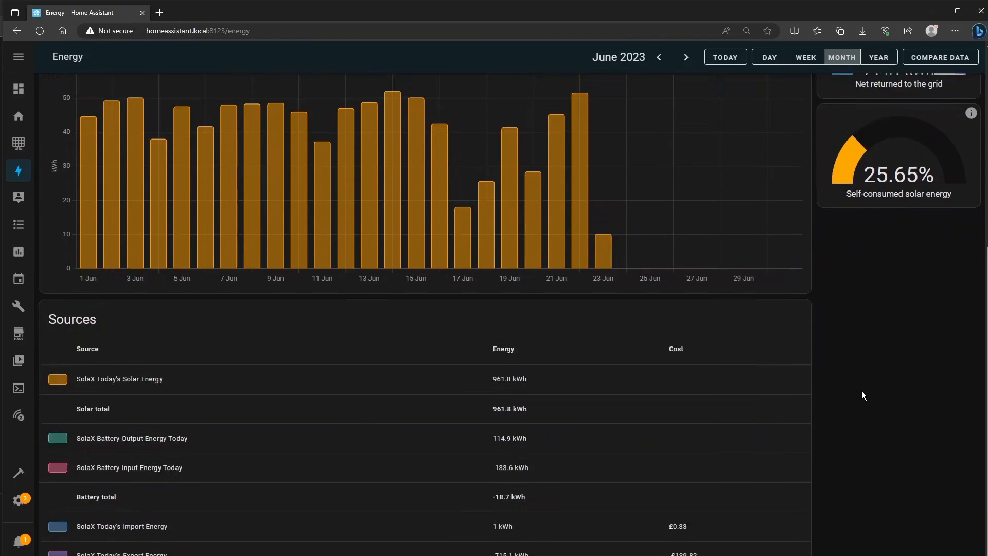
scroll("down", 3)
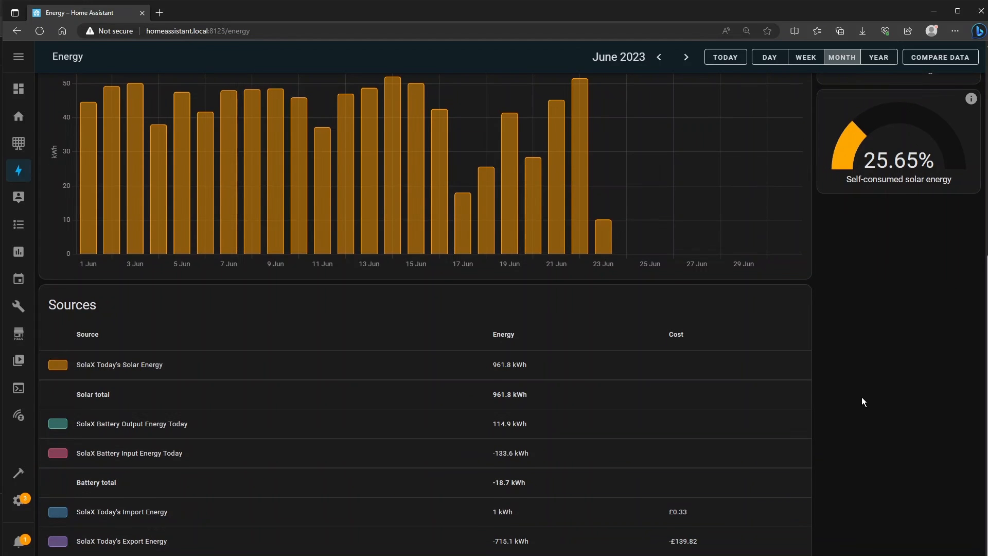
mouse_move(129, 498)
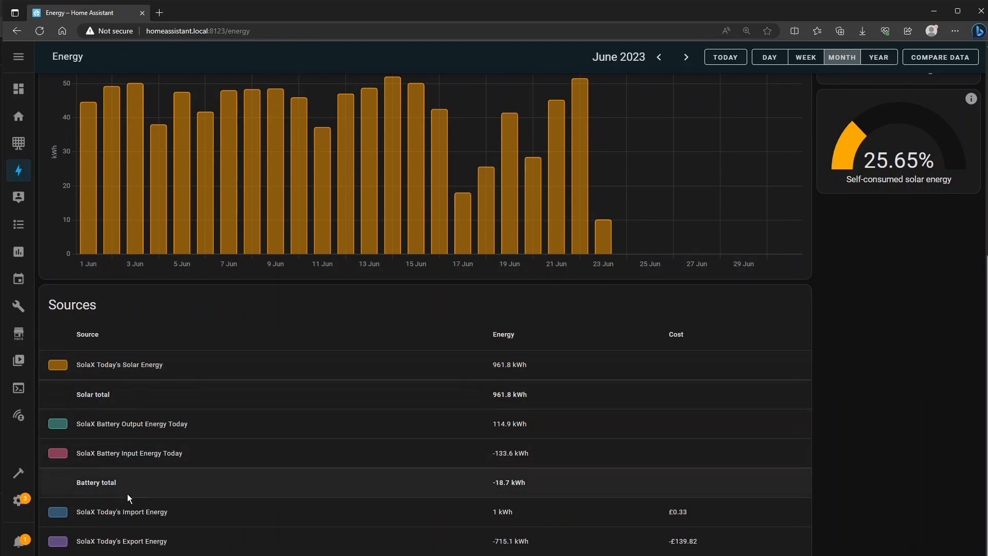
mouse_move(541, 539)
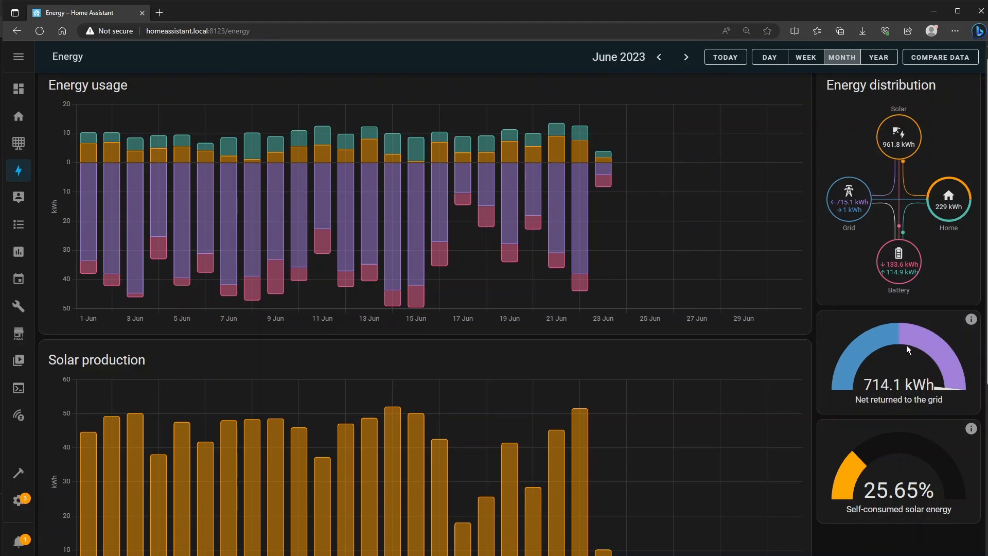
mouse_move(873, 351)
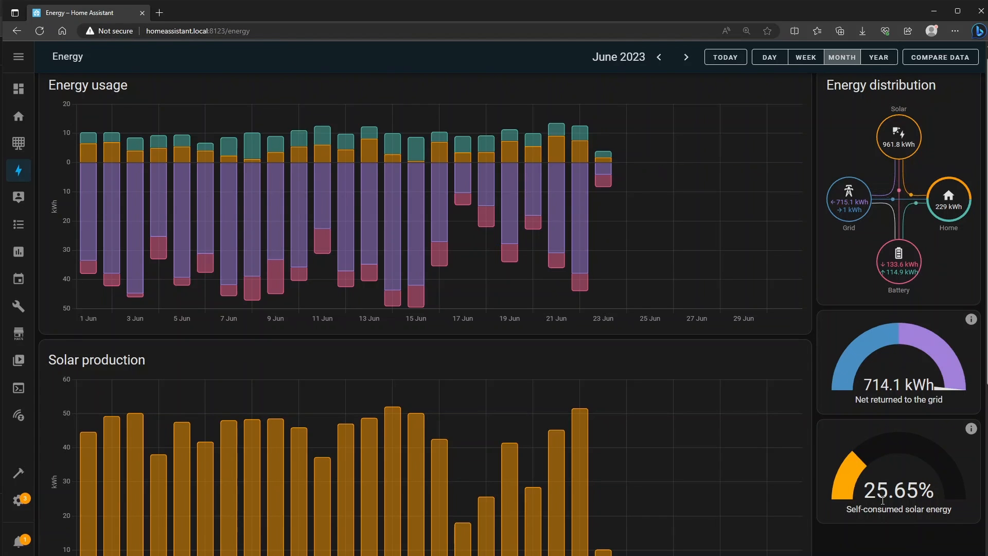
mouse_move(878, 462)
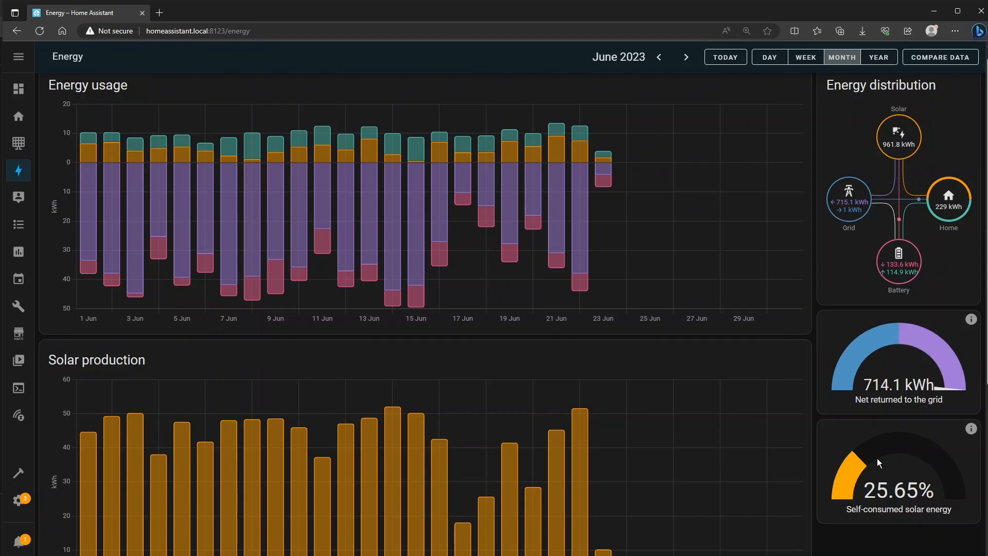
mouse_move(885, 471)
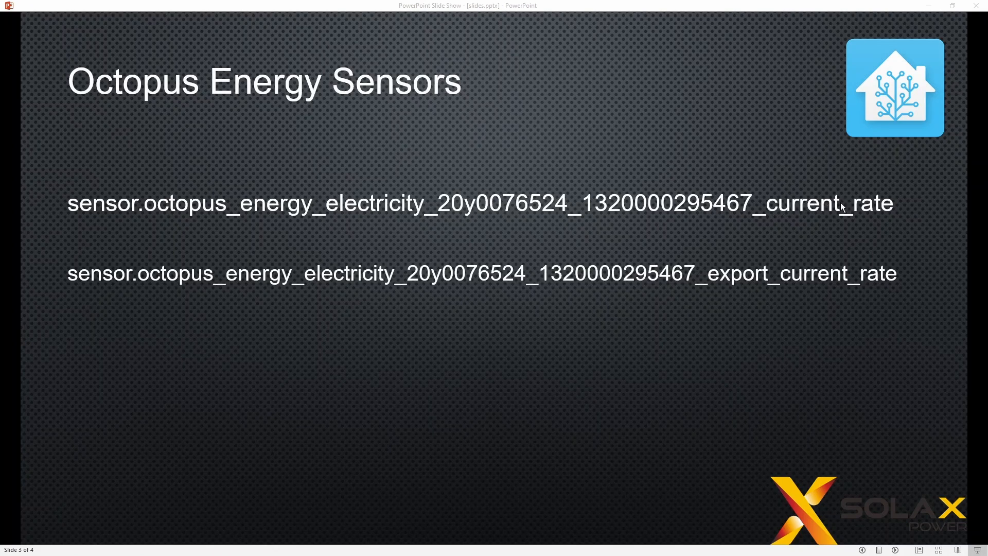
mouse_move(813, 282)
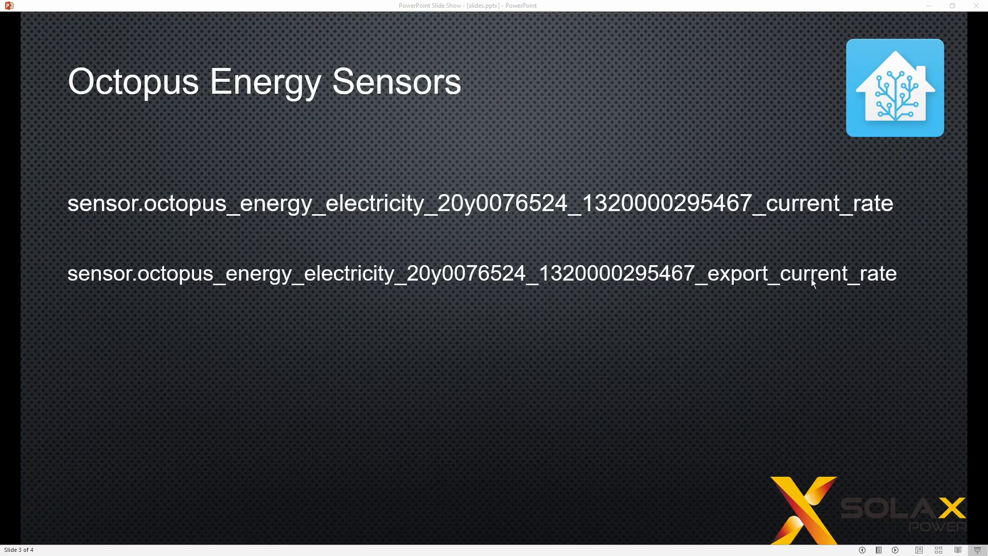
mouse_move(623, 332)
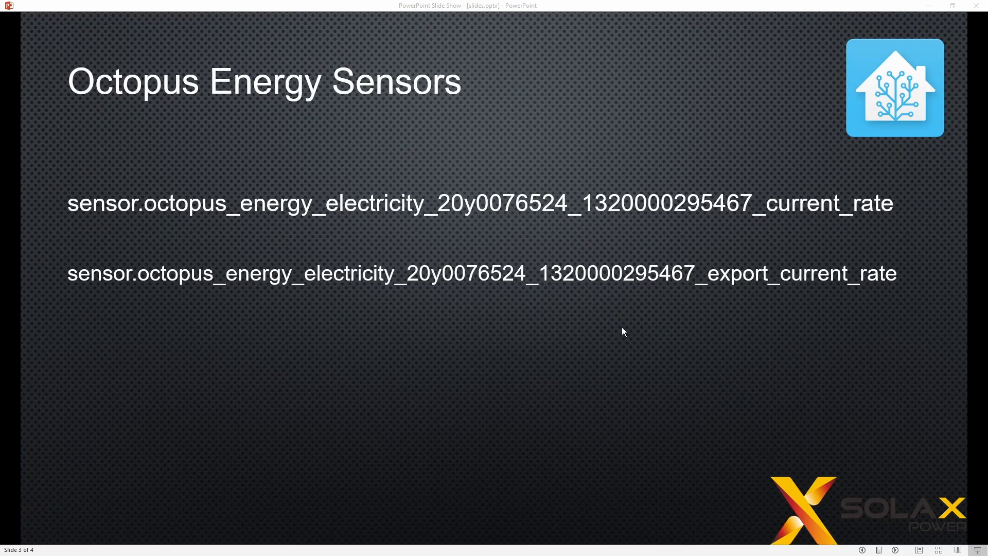
mouse_move(539, 285)
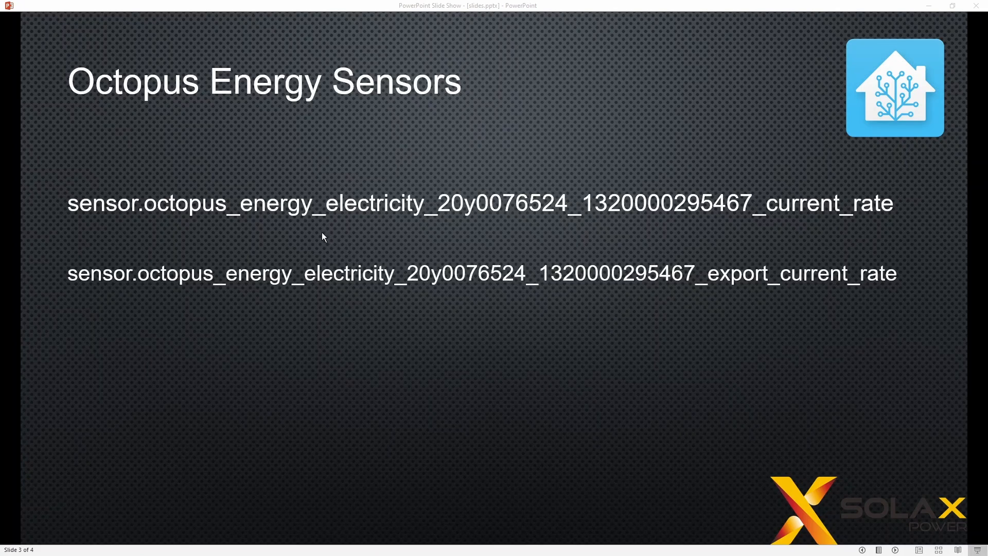
mouse_move(126, 213)
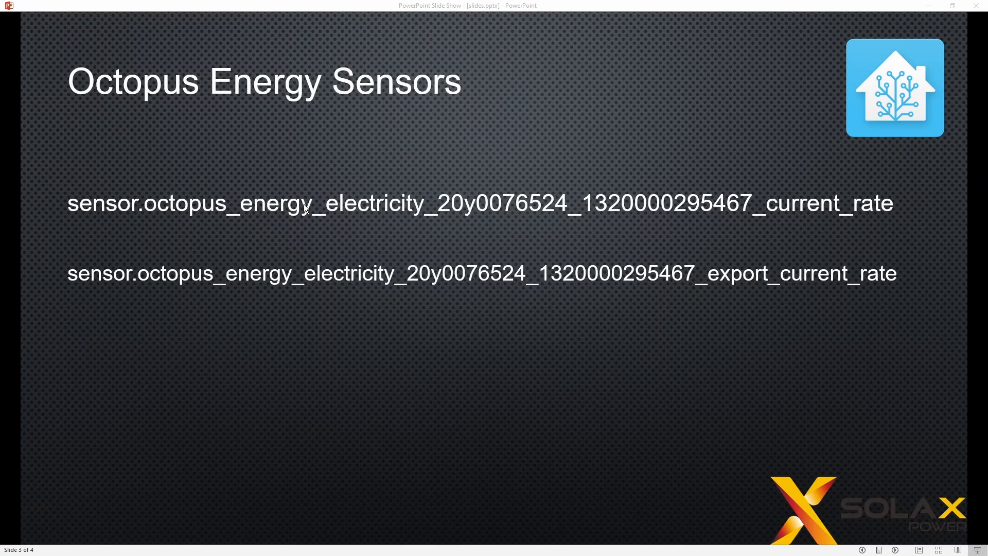
mouse_move(439, 206)
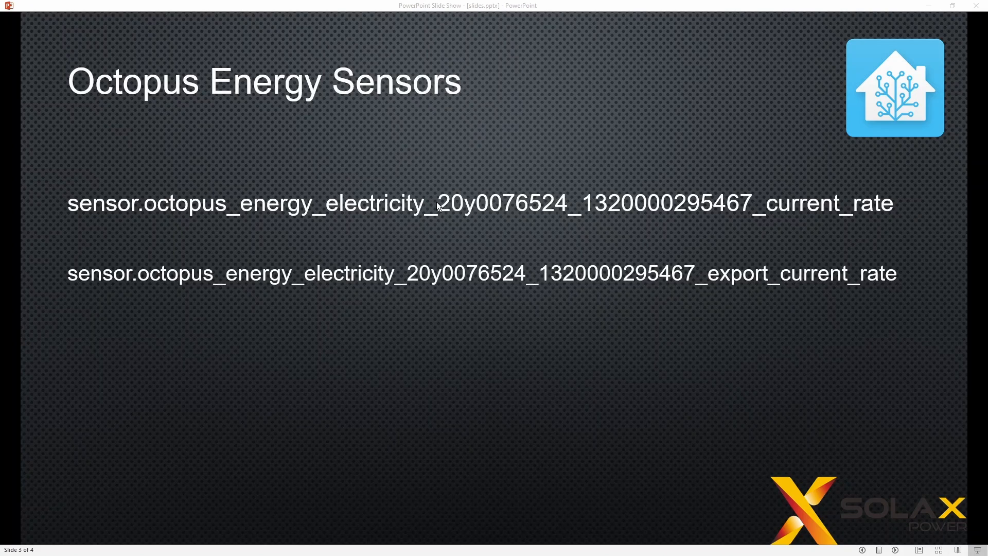
mouse_move(566, 206)
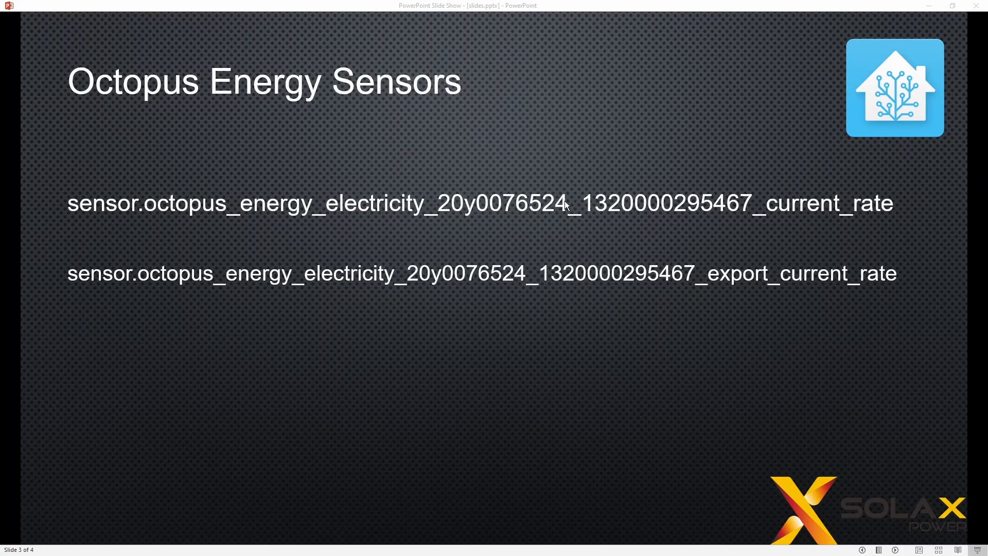
mouse_move(744, 208)
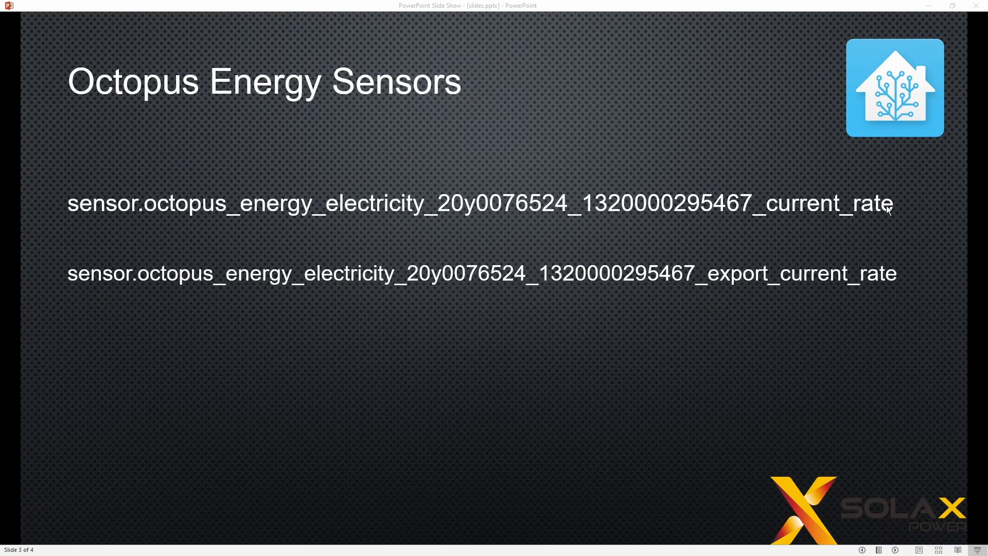
mouse_move(495, 281)
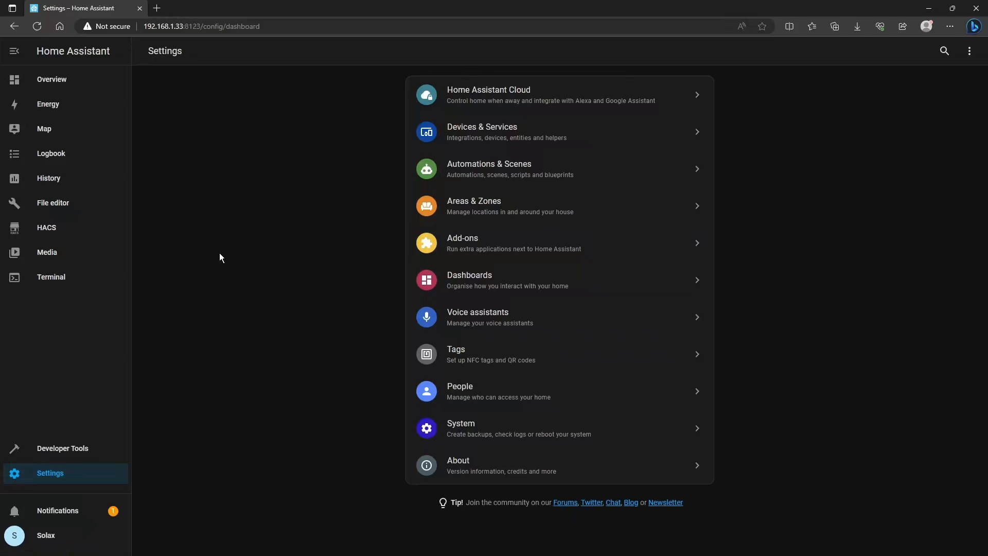
mouse_move(294, 300)
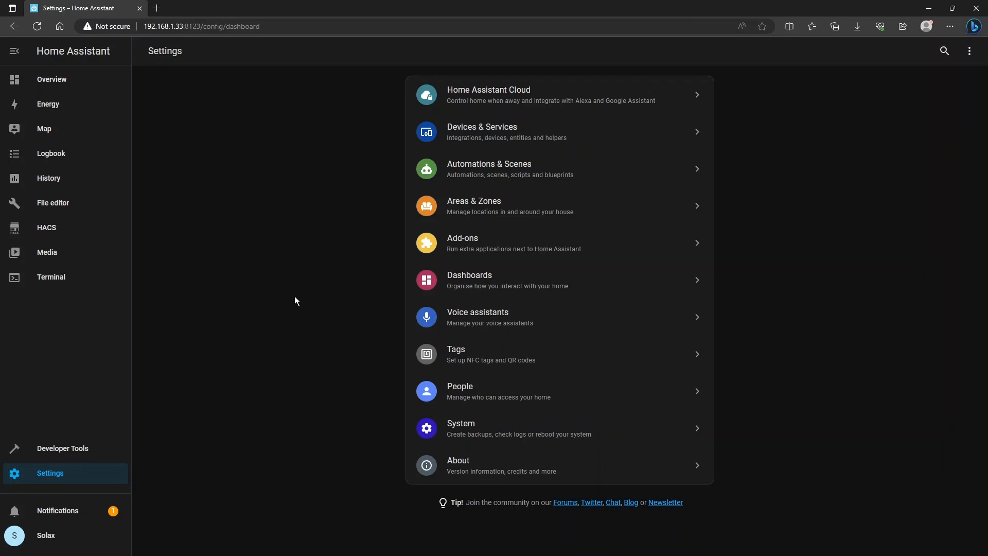
mouse_move(390, 320)
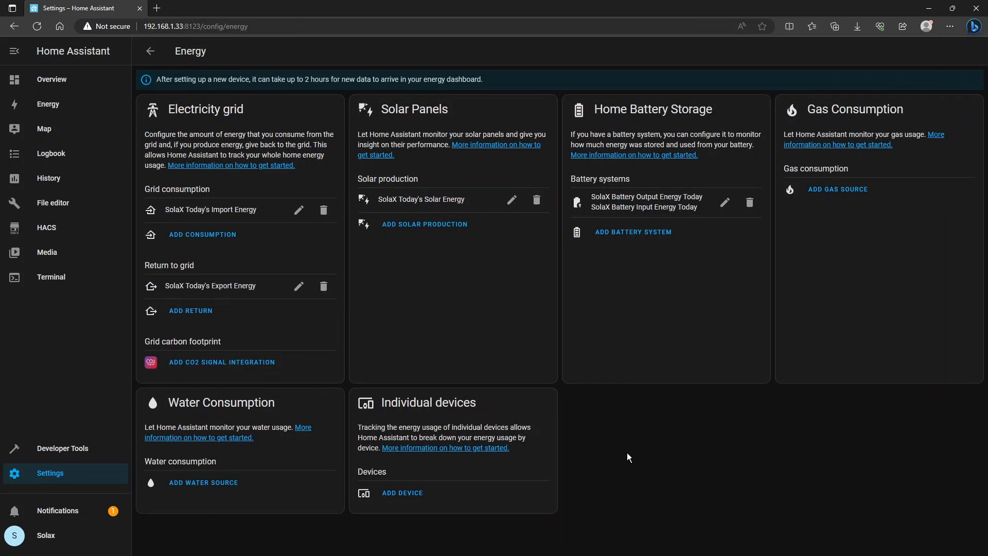
mouse_move(644, 435)
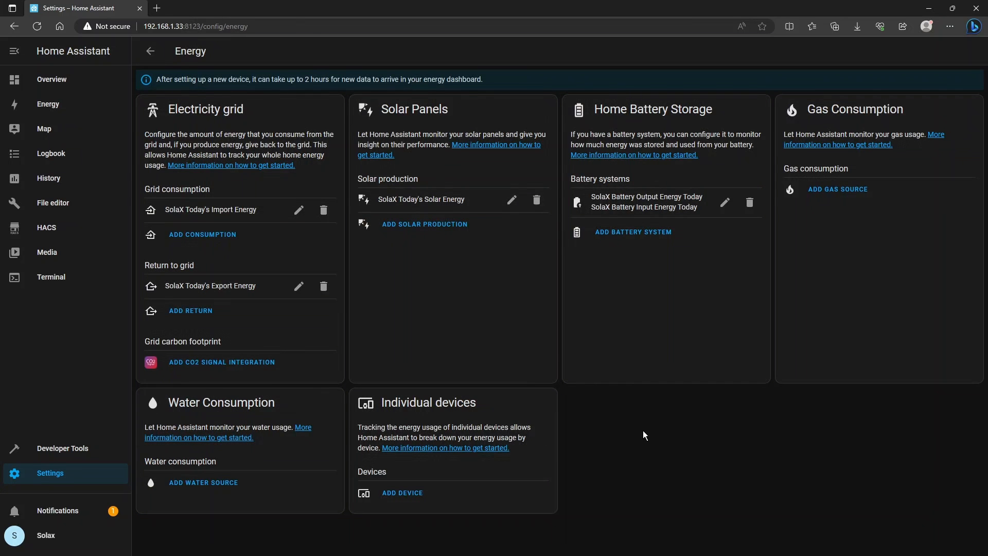
mouse_move(649, 459)
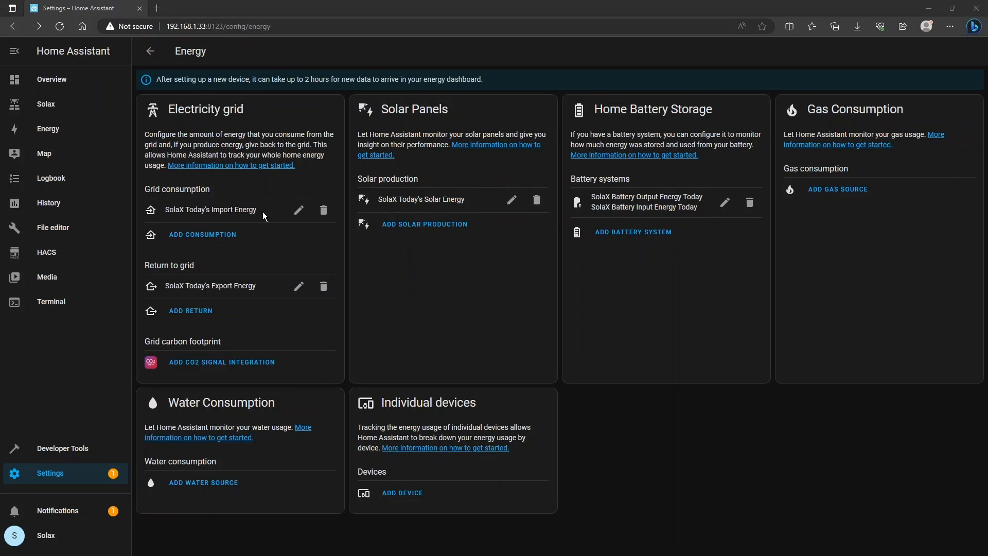
mouse_move(299, 210)
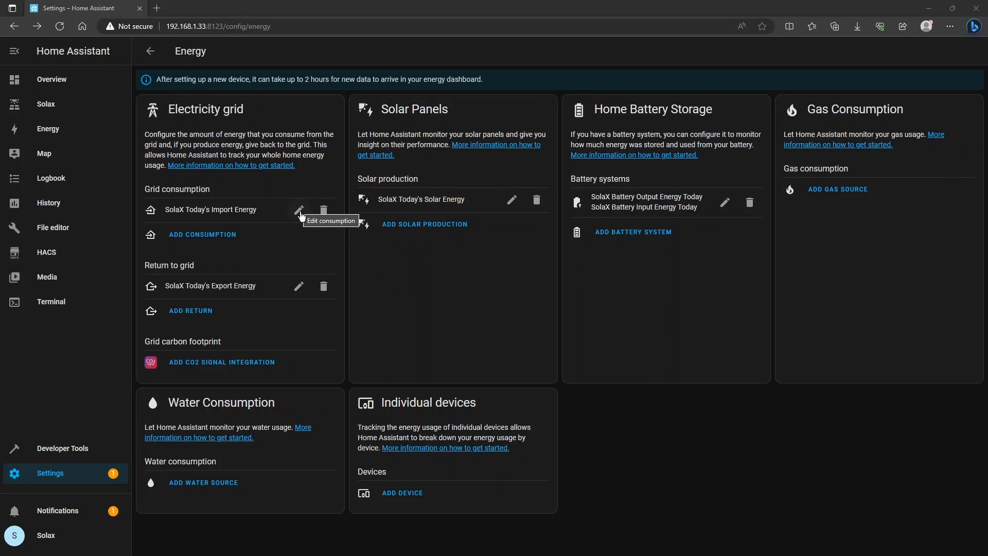
Set SolaX Today's Import Energy to track costs with a current-price entity and save
left_click(299, 210)
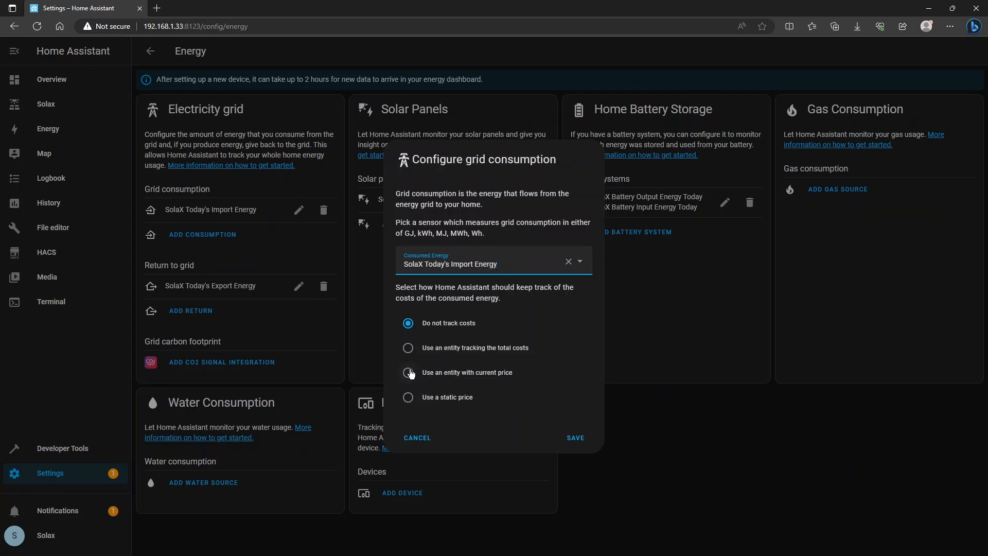
left_click(408, 373)
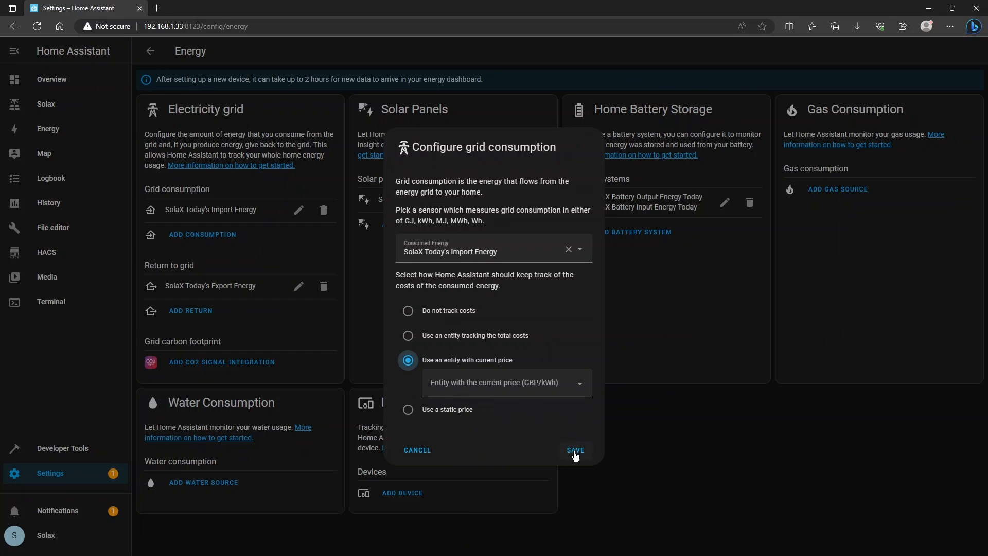
left_click(574, 450)
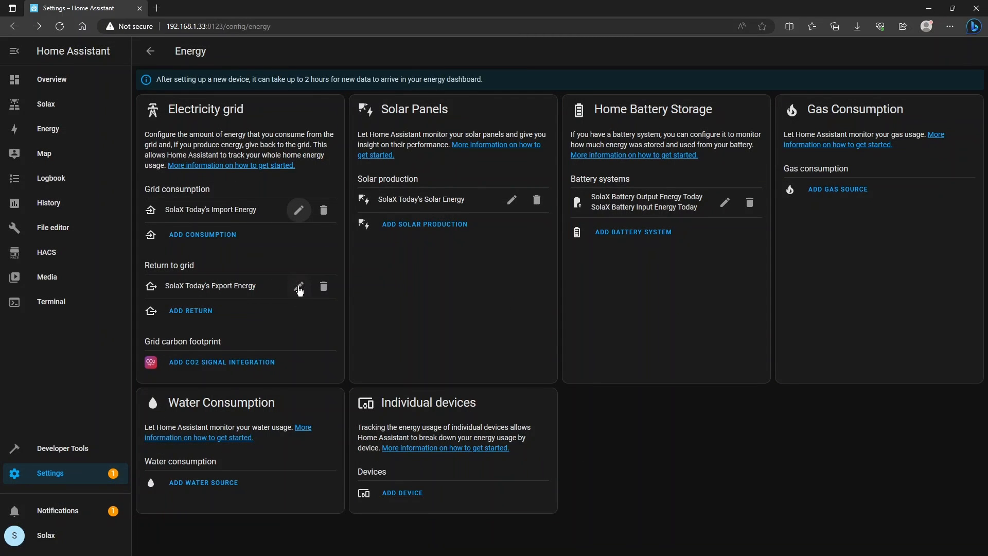
Choose 'Use an entity with current rate' for SolaX Today's Export Energy compensation
left_click(298, 287)
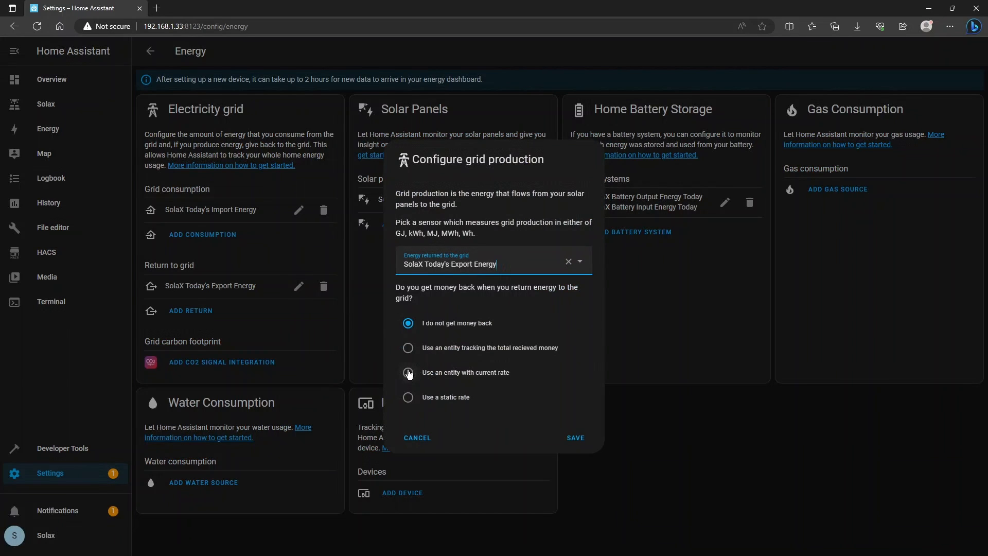
left_click(407, 373)
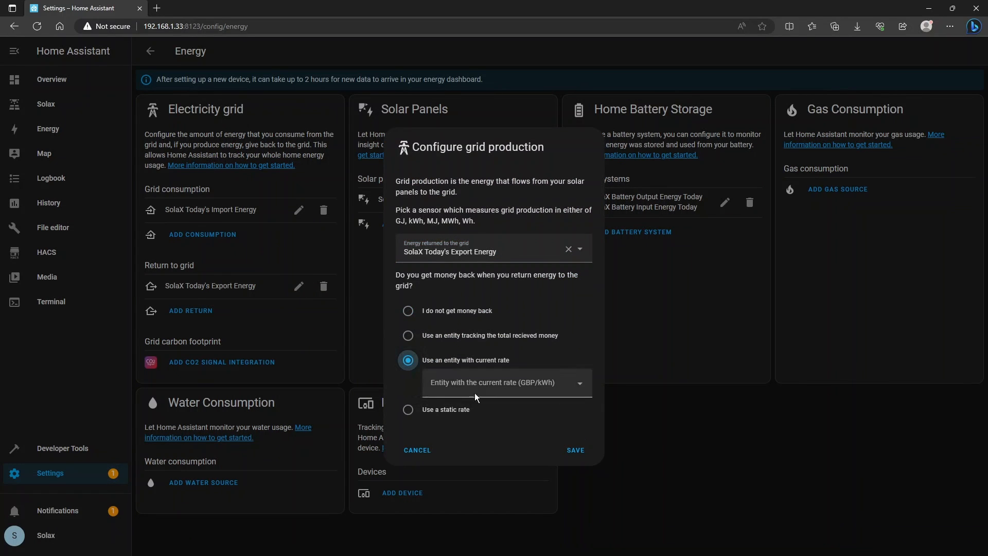